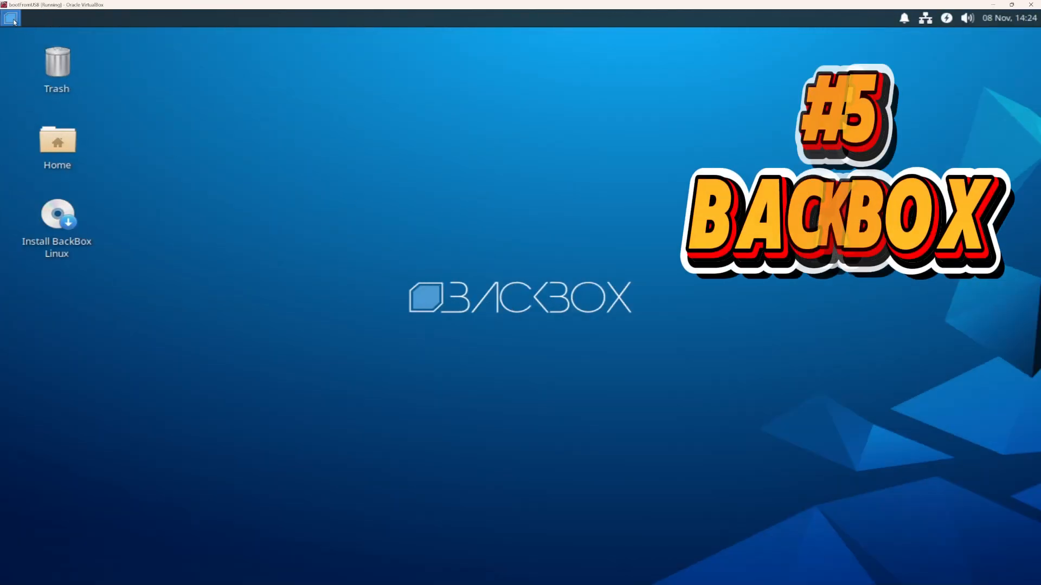
Browse BackBox's Auditing categories, expanding Exploitation and the groups below it
{"action": "left_click", "coordinate": [11, 19]}
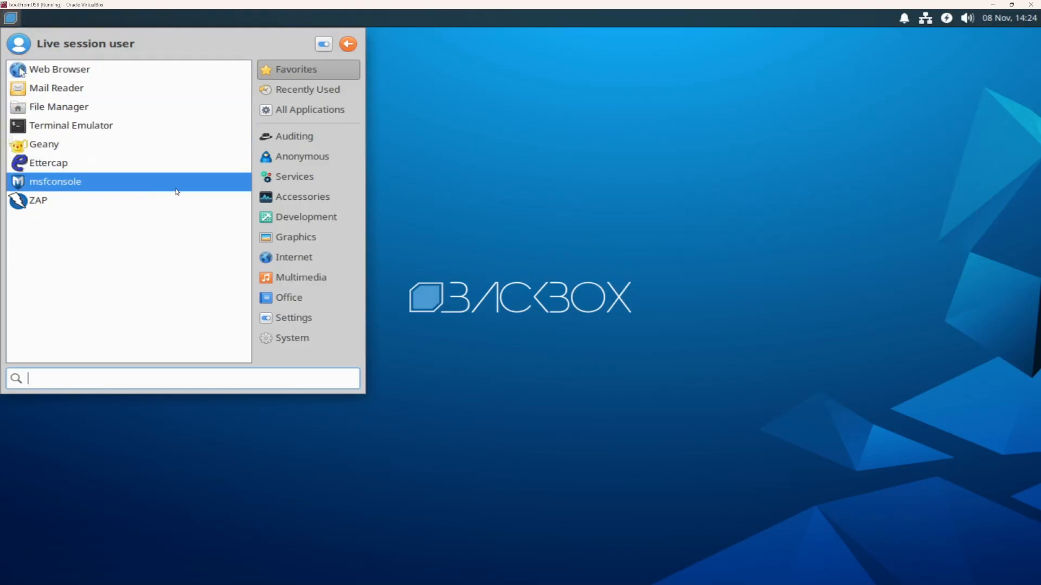
{"action": "left_click", "coordinate": [293, 136]}
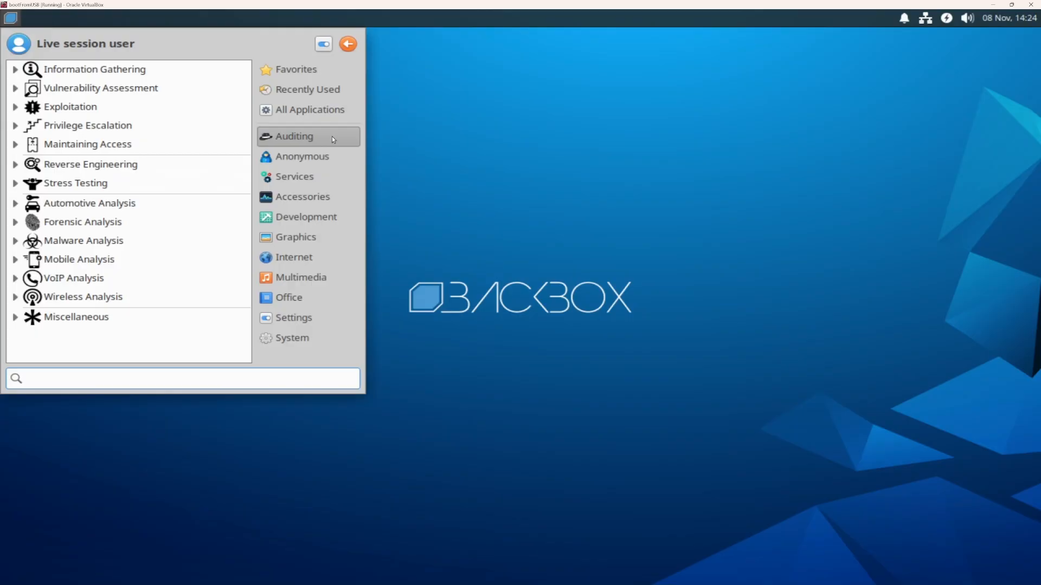
{"action": "left_click", "coordinate": [69, 107]}
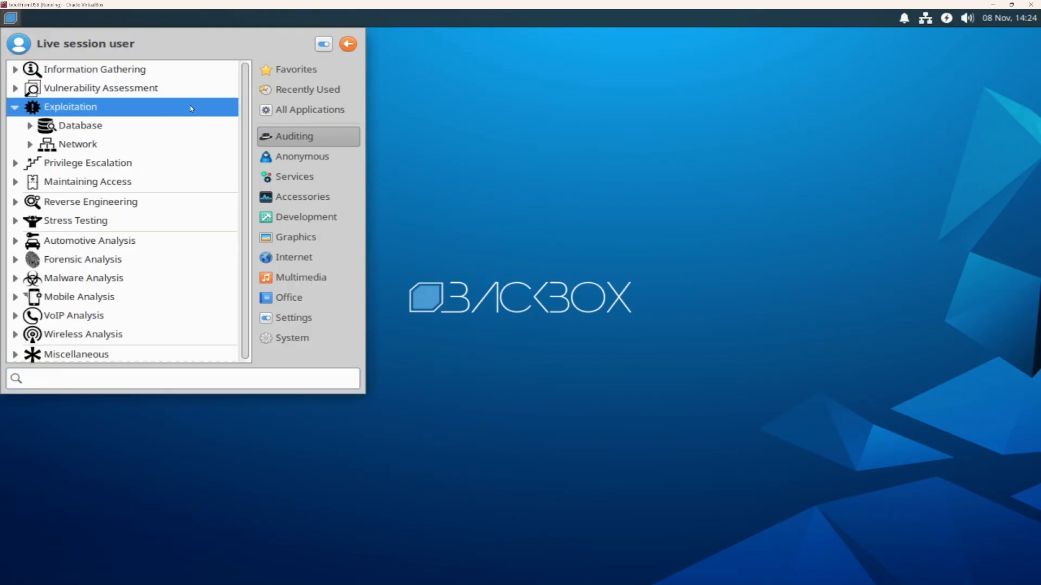
{"action": "left_click", "coordinate": [79, 126]}
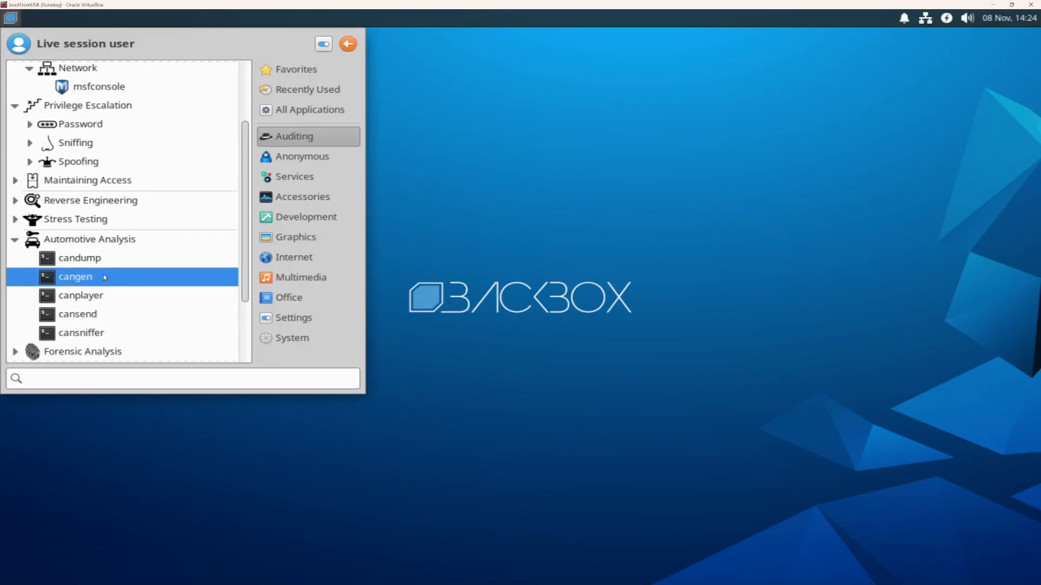
Look through the Anonymous, Services (with Tor entries) and Accessories sections
{"action": "left_click", "coordinate": [302, 156]}
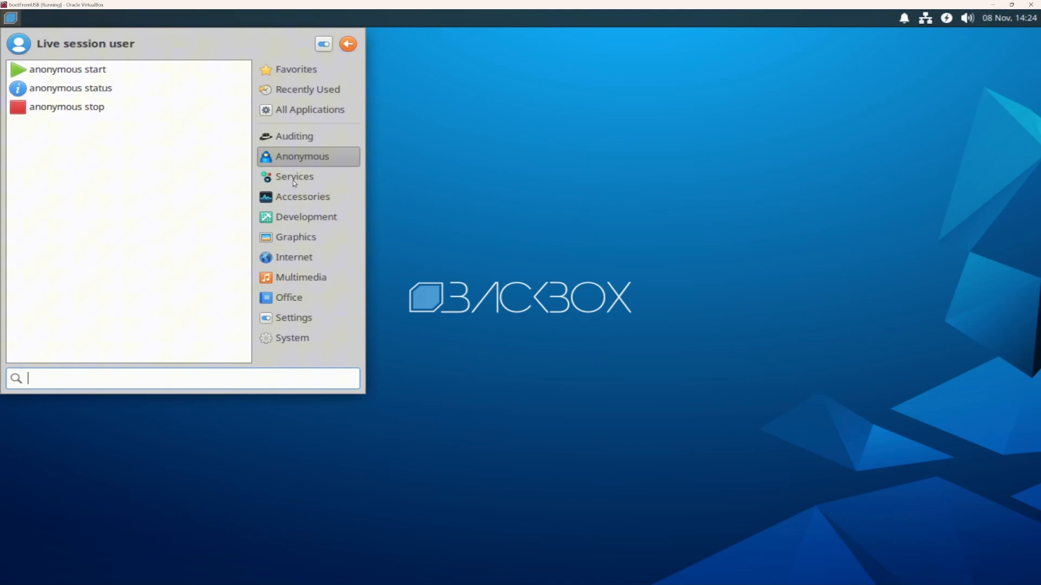
{"action": "mouse_move", "coordinate": [320, 187]}
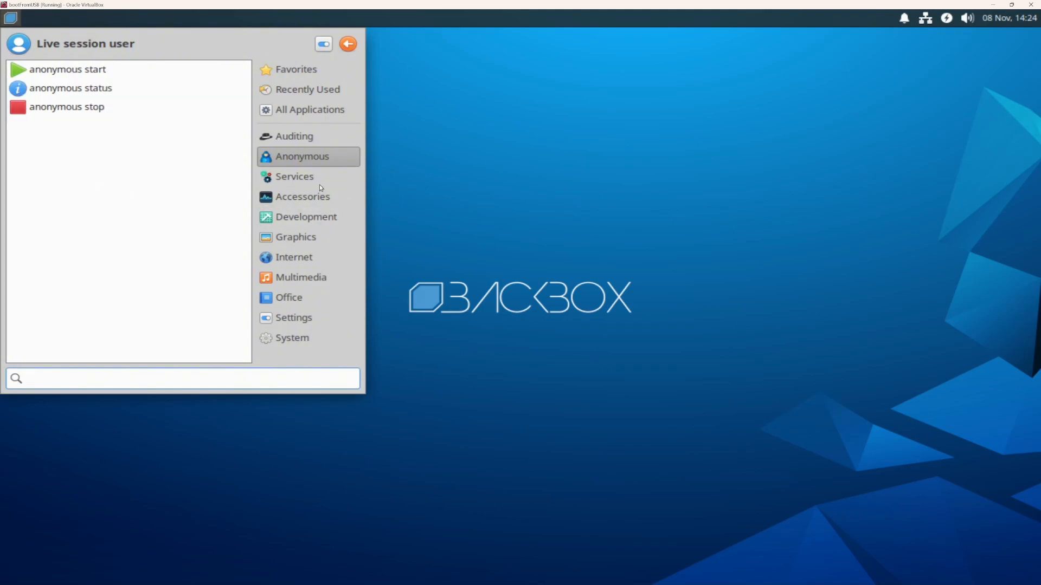
{"action": "left_click", "coordinate": [293, 175]}
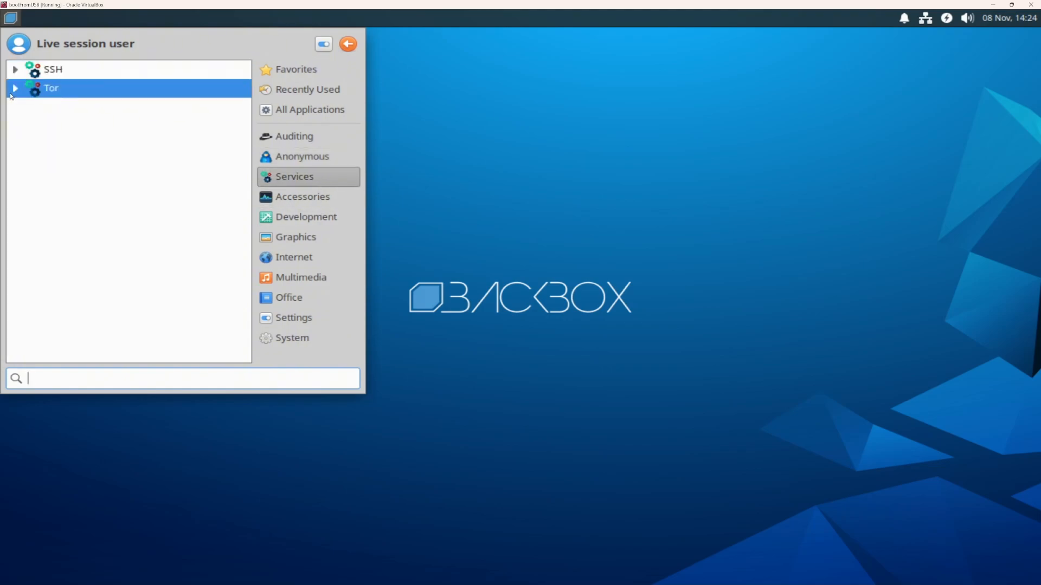
{"action": "left_click", "coordinate": [14, 87]}
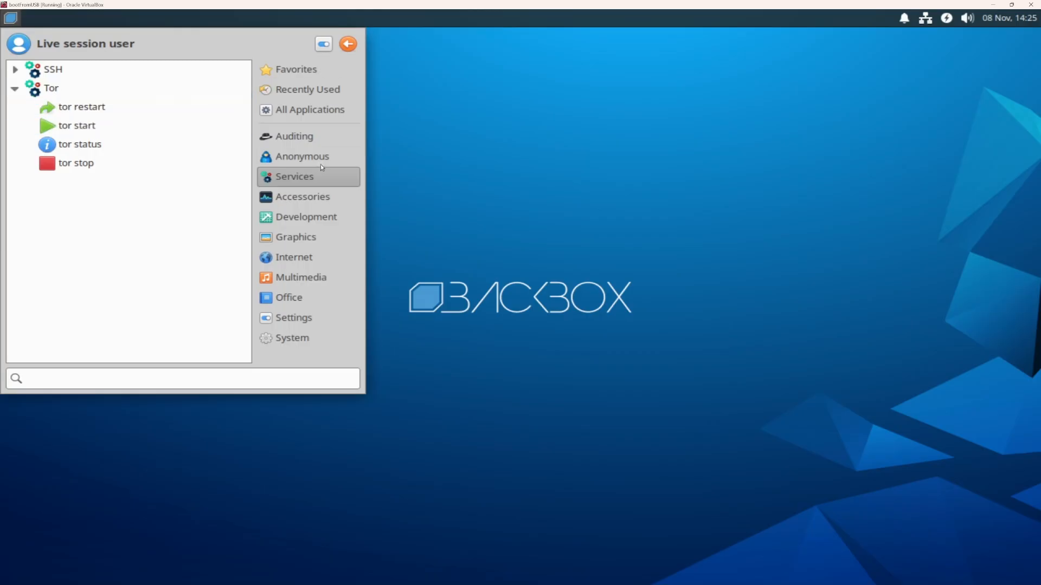
{"action": "left_click", "coordinate": [302, 197]}
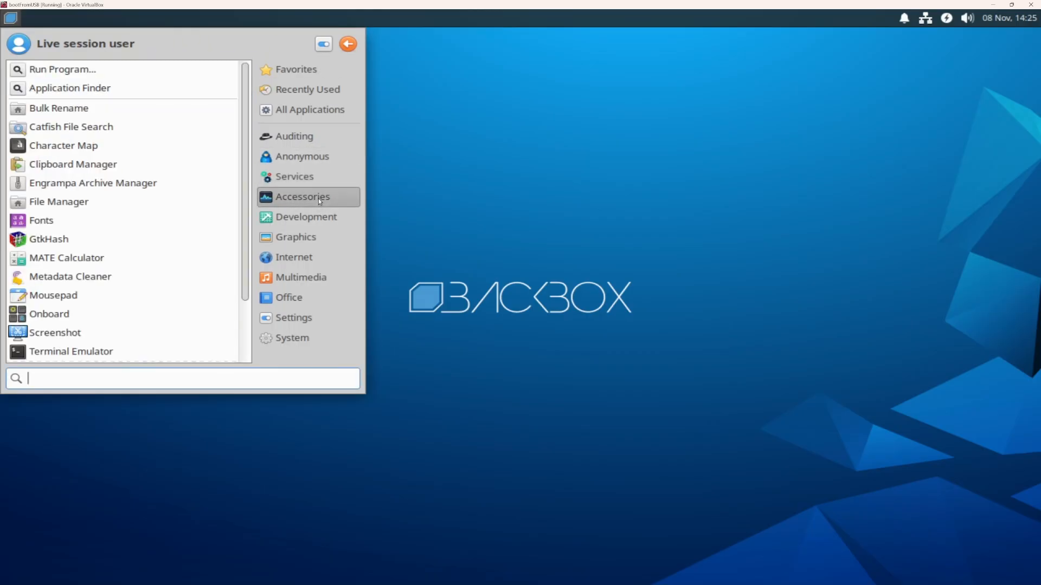
Return to Auditing to expand Malware Analysis and Wireless Analysis with its WiFi cracking tools, then bring up the log-out choices
{"action": "left_click", "coordinate": [295, 137]}
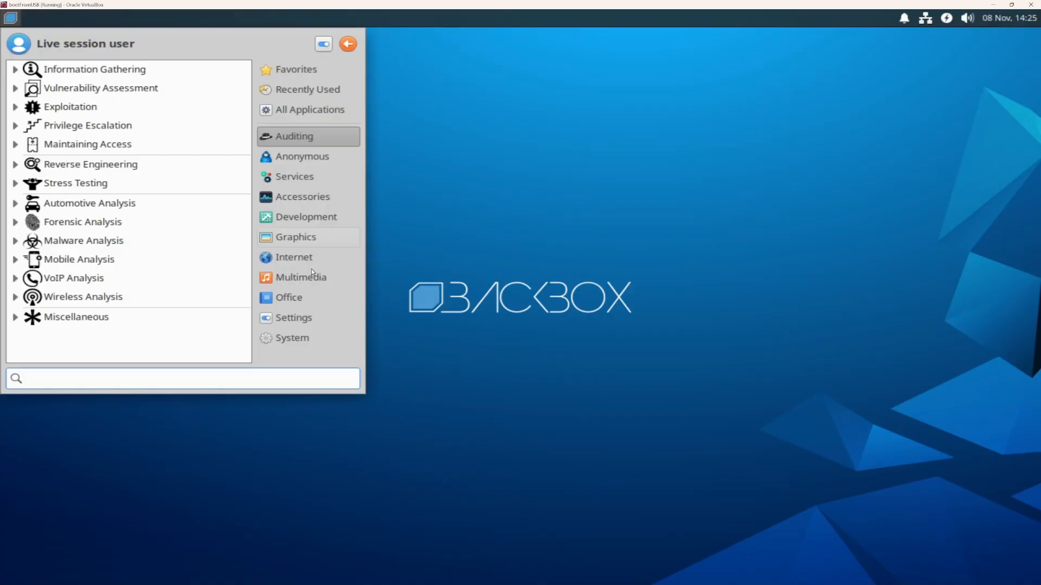
{"action": "left_click", "coordinate": [83, 241]}
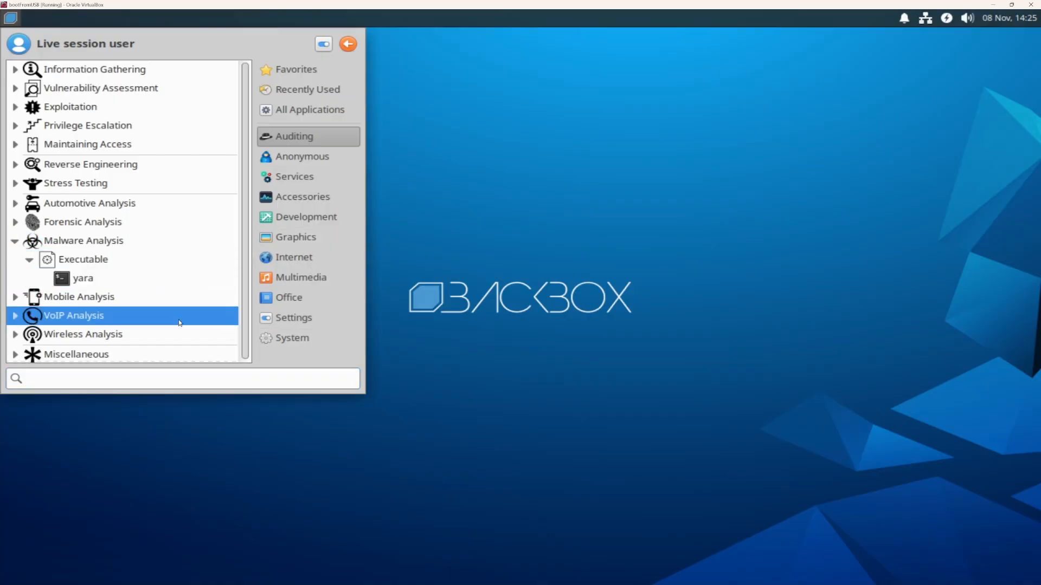
{"action": "left_click", "coordinate": [83, 332]}
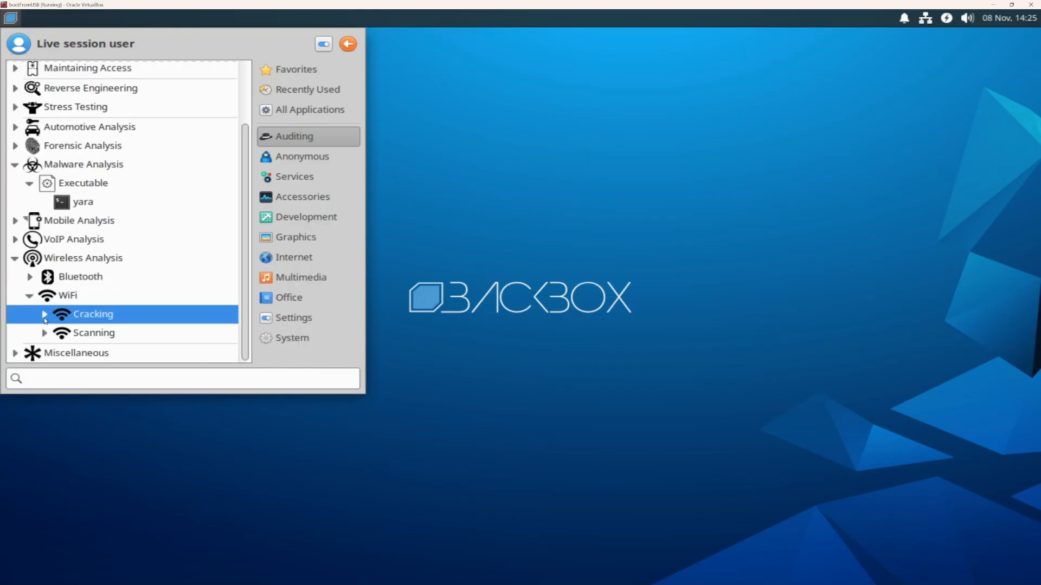
{"action": "left_click", "coordinate": [44, 315]}
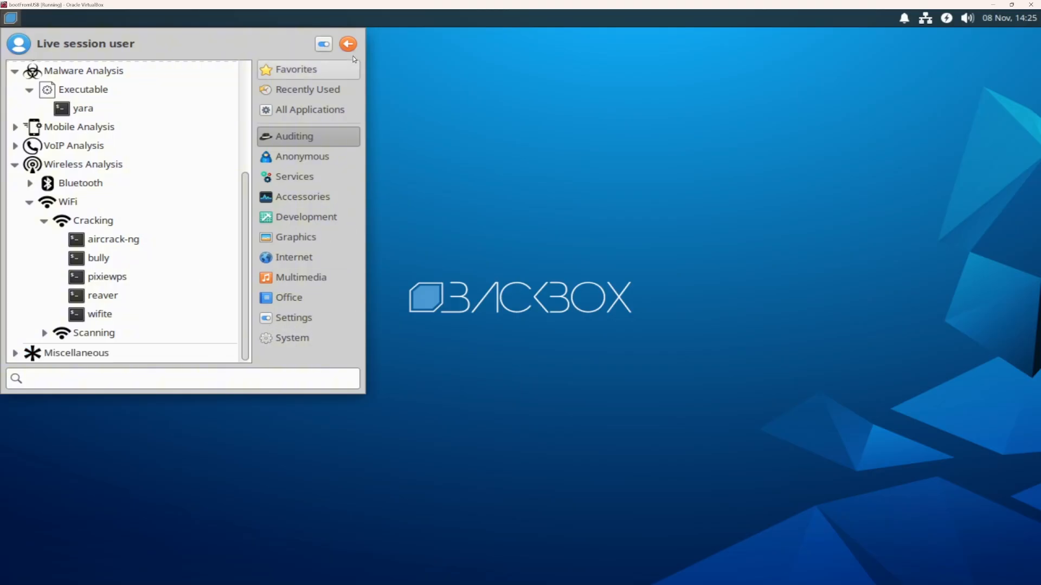
{"action": "left_click", "coordinate": [348, 43]}
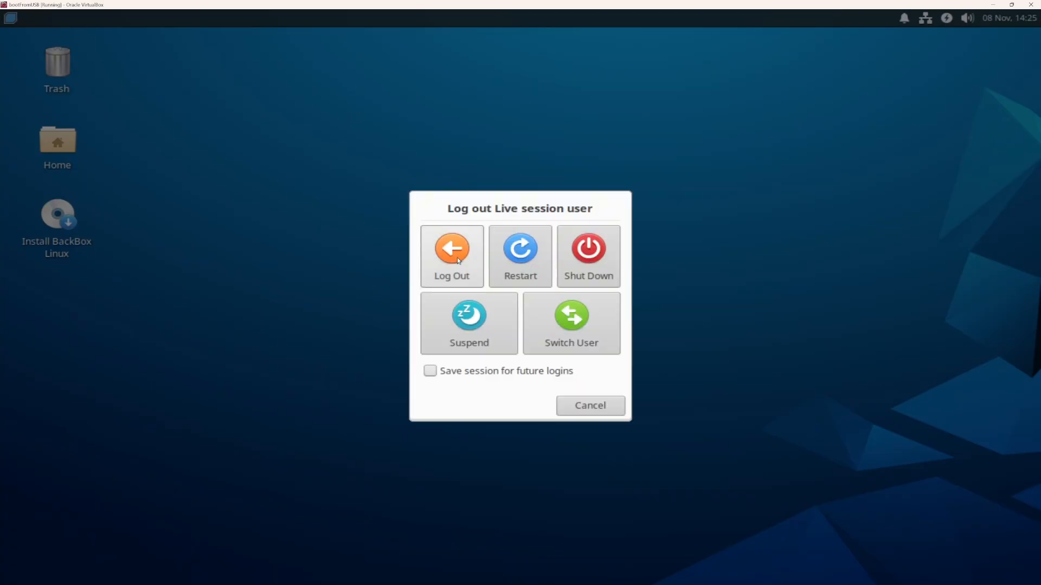
Shut down the BackBox live session from the Log Out dialog
{"action": "left_click", "coordinate": [451, 256]}
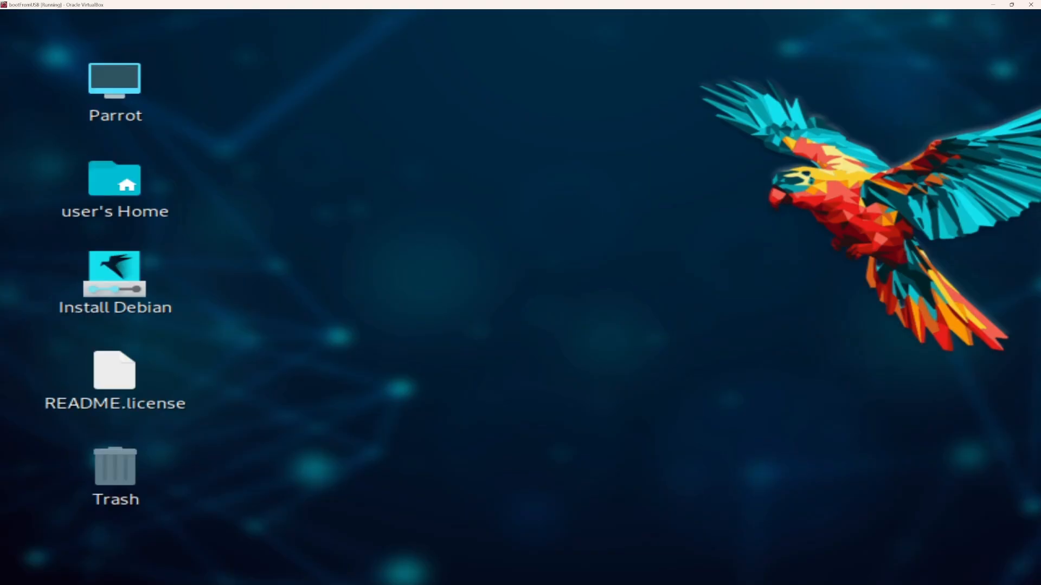
{"action": "mouse_move", "coordinate": [97, 23]}
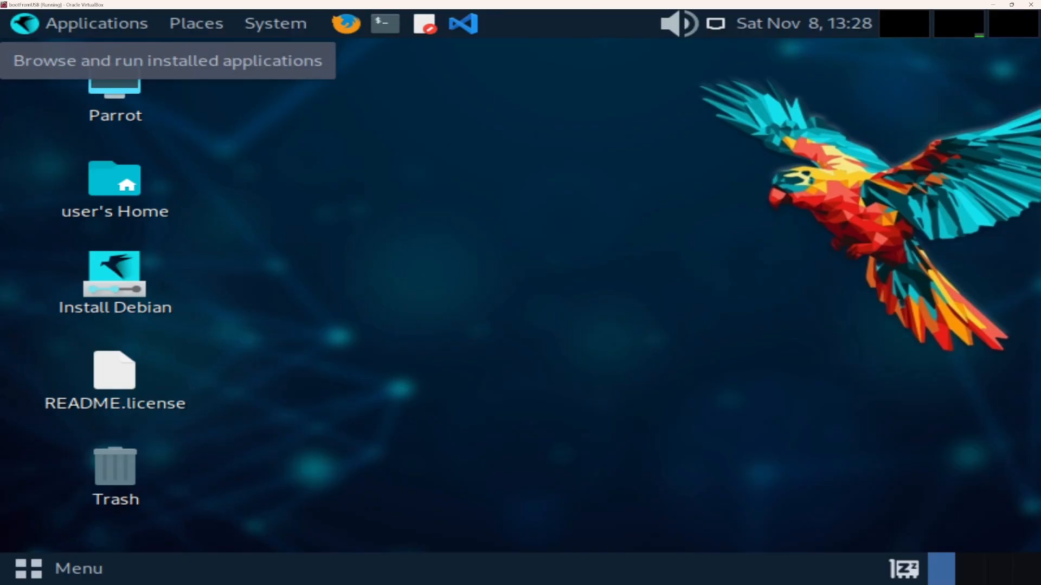
Browse Parrot's Applications menu down to the automotive CAN utilities, then shut Parrot down from the System menu
{"action": "left_click", "coordinate": [97, 23]}
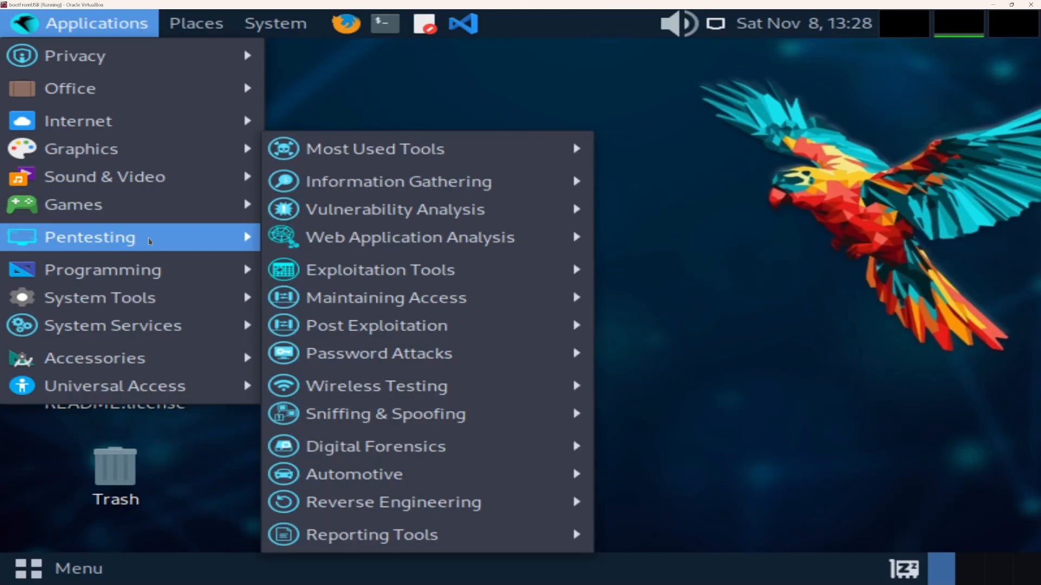
{"action": "mouse_move", "coordinate": [401, 181]}
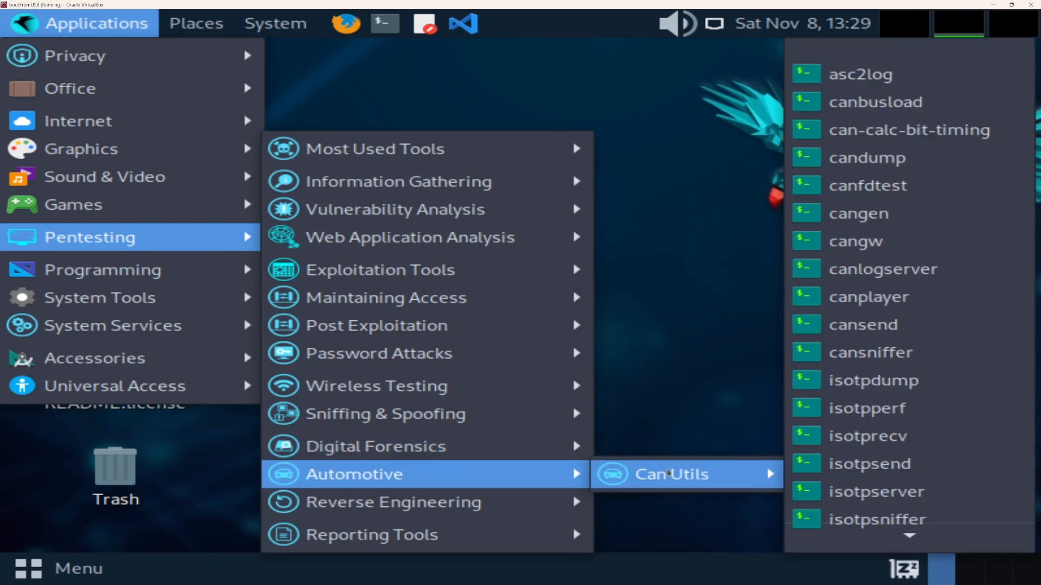
{"action": "mouse_move", "coordinate": [371, 535]}
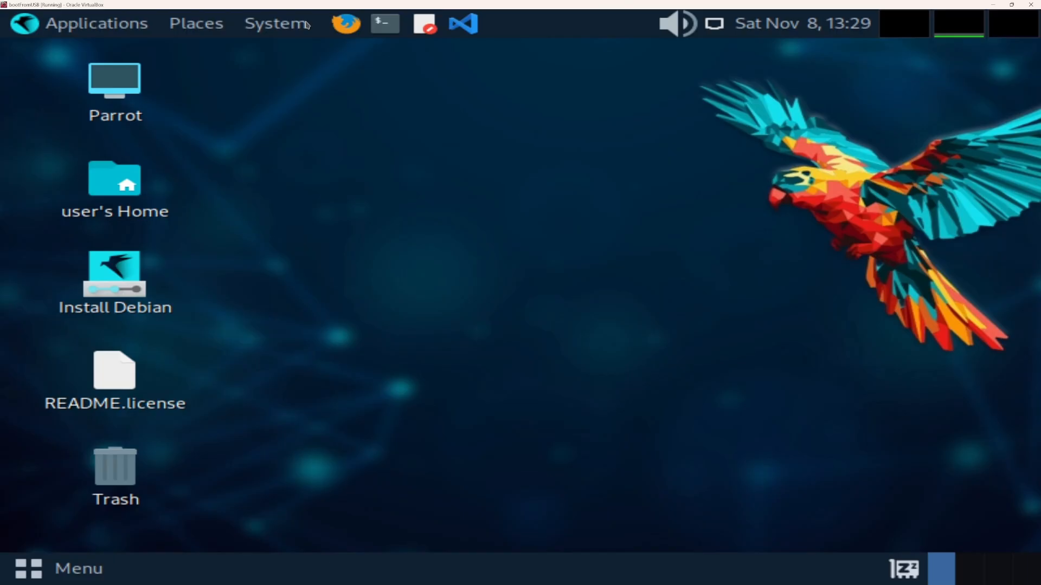
{"action": "left_click", "coordinate": [274, 22]}
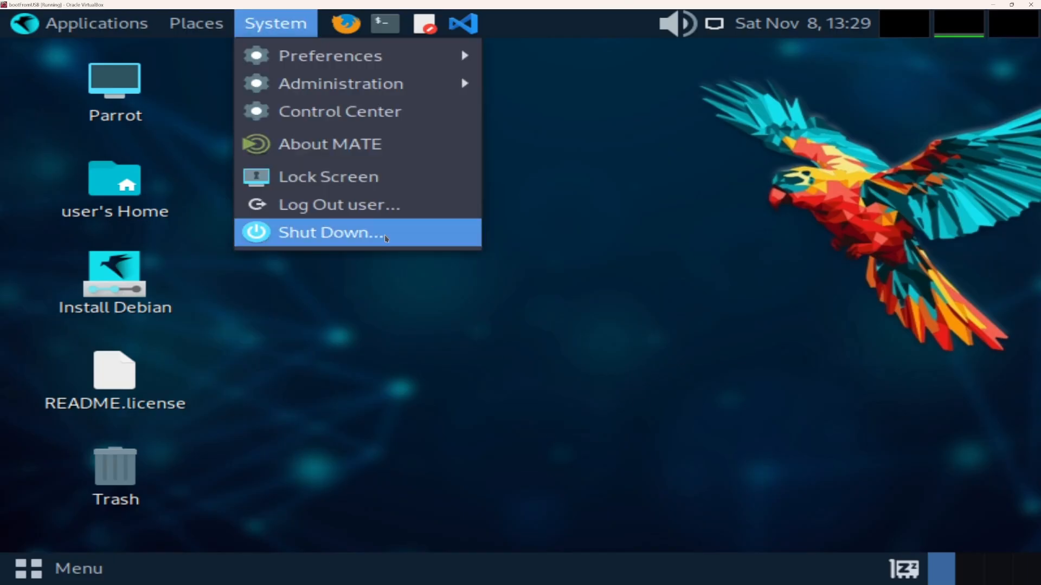
{"action": "left_click", "coordinate": [329, 232]}
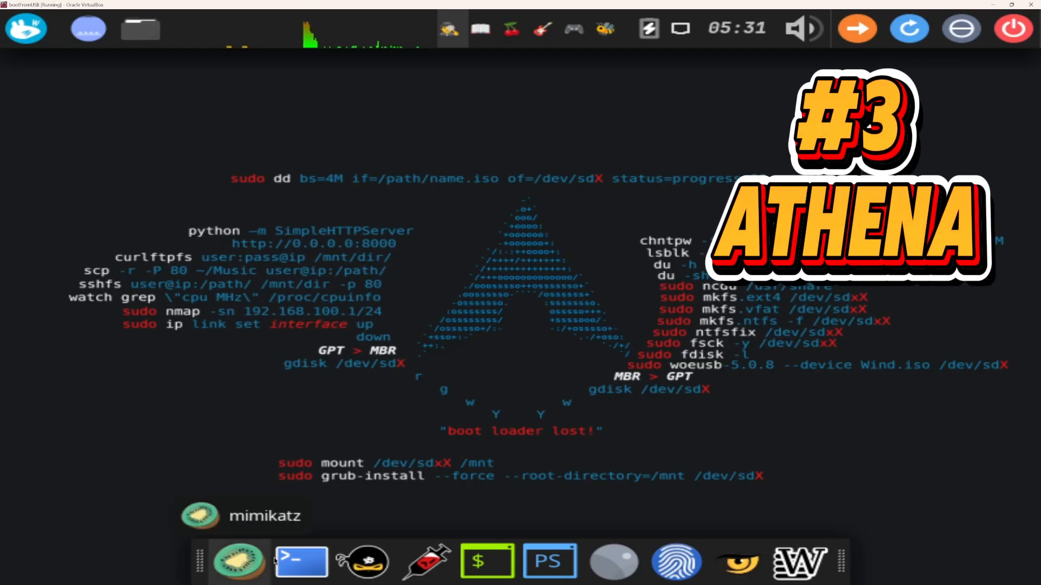
{"action": "mouse_move", "coordinate": [487, 562]}
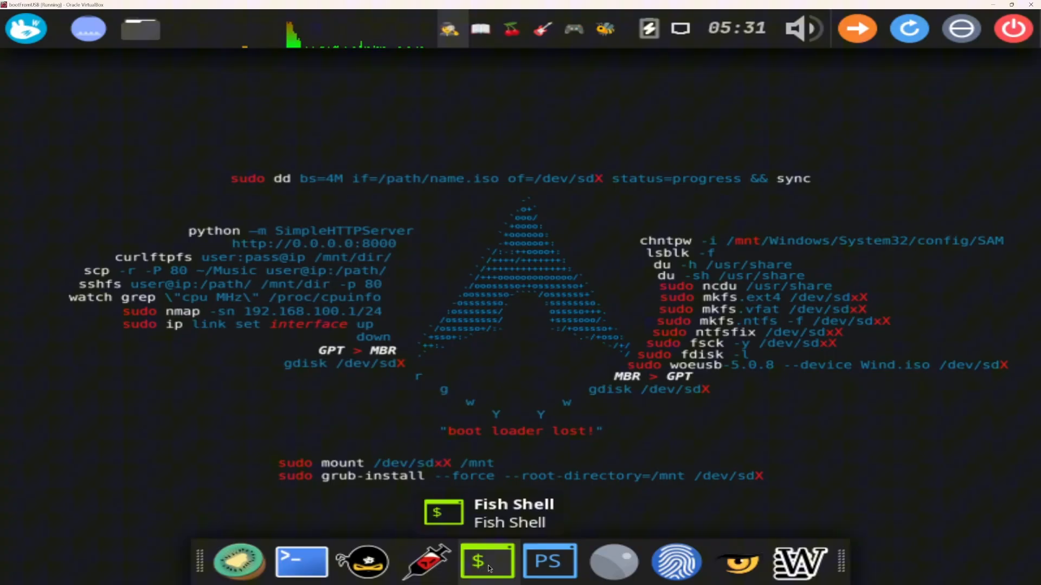
{"action": "mouse_move", "coordinate": [738, 563]}
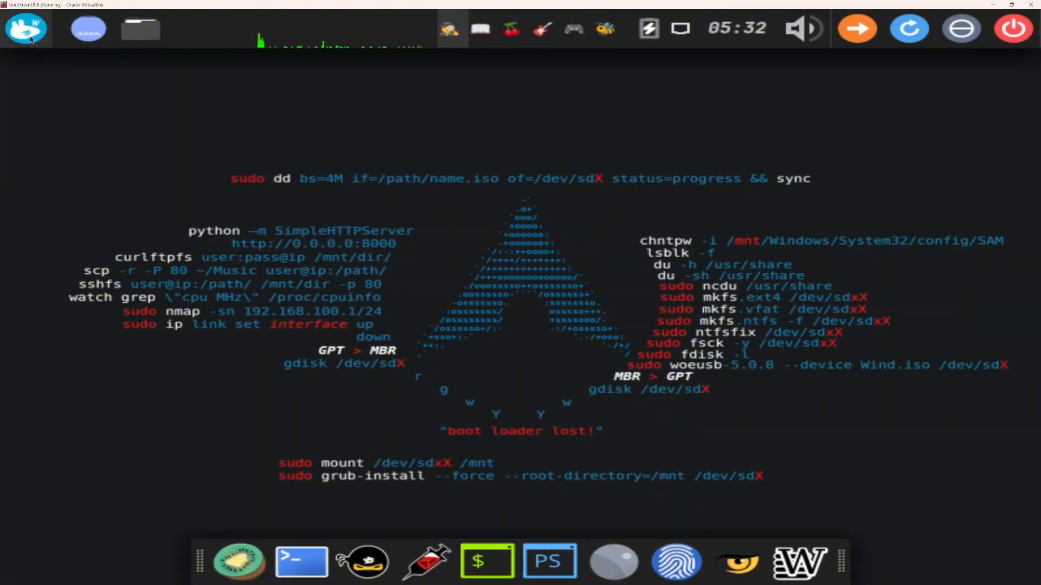
Scroll through Athena's All Applications list, then show the Blue Team groups Identify, Protect, Detect, Respond and Recover
{"action": "left_click", "coordinate": [25, 28]}
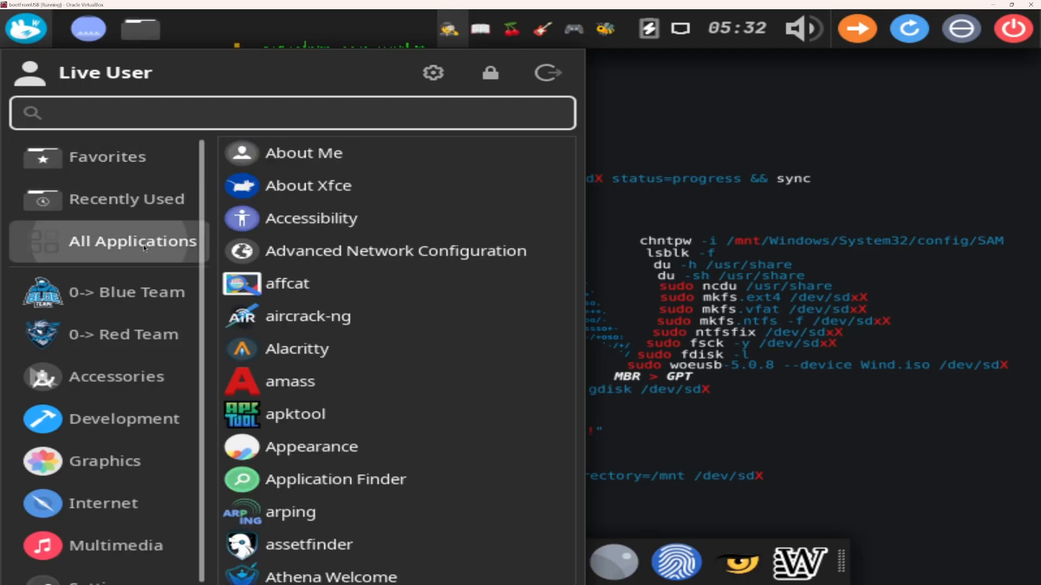
{"action": "scroll", "scroll_direction": "down", "scroll_amount": 3}
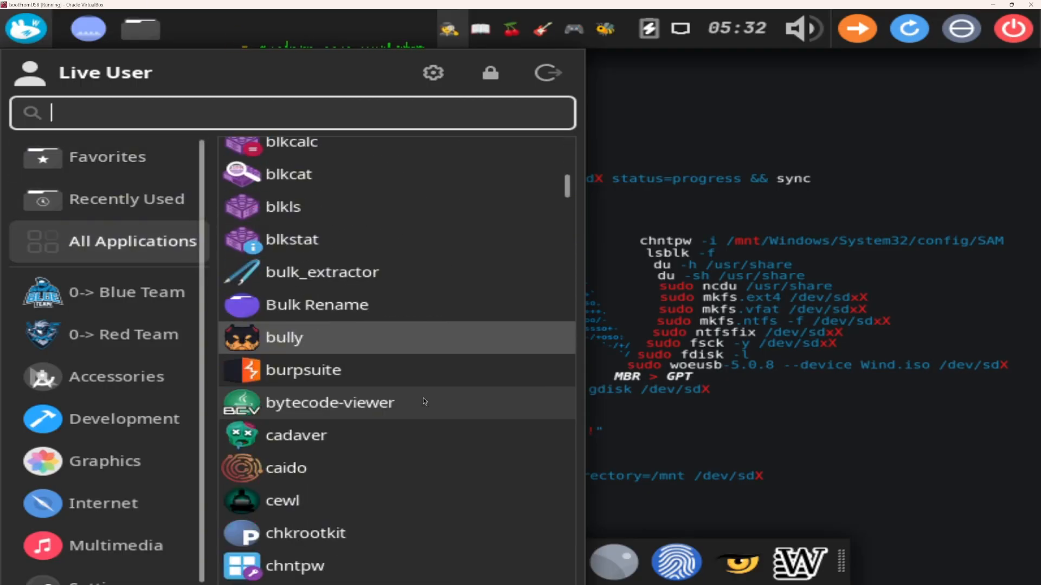
{"action": "scroll", "scroll_direction": "down", "scroll_amount": 3}
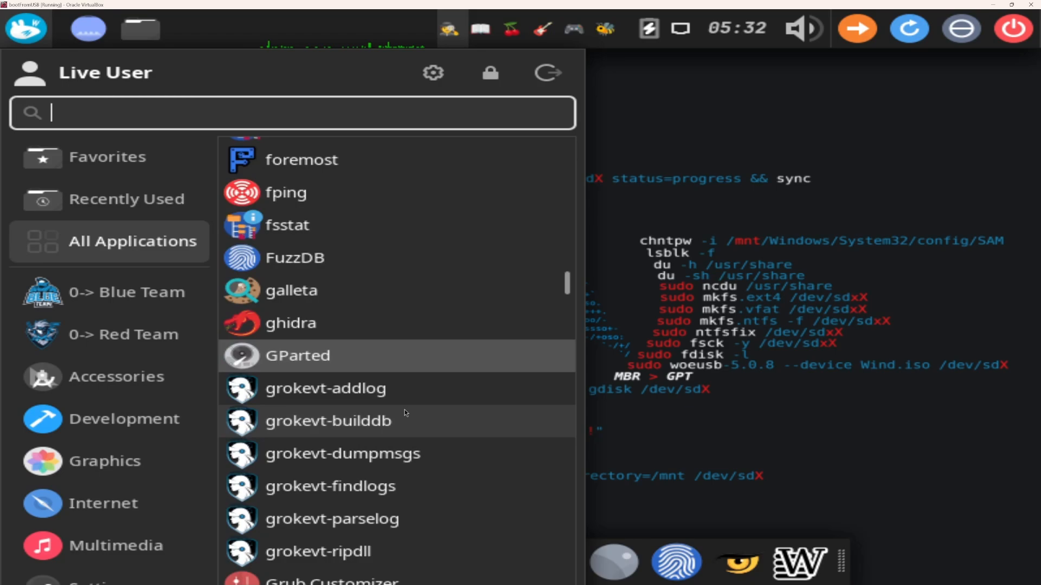
{"action": "scroll", "scroll_direction": "down", "scroll_amount": 3}
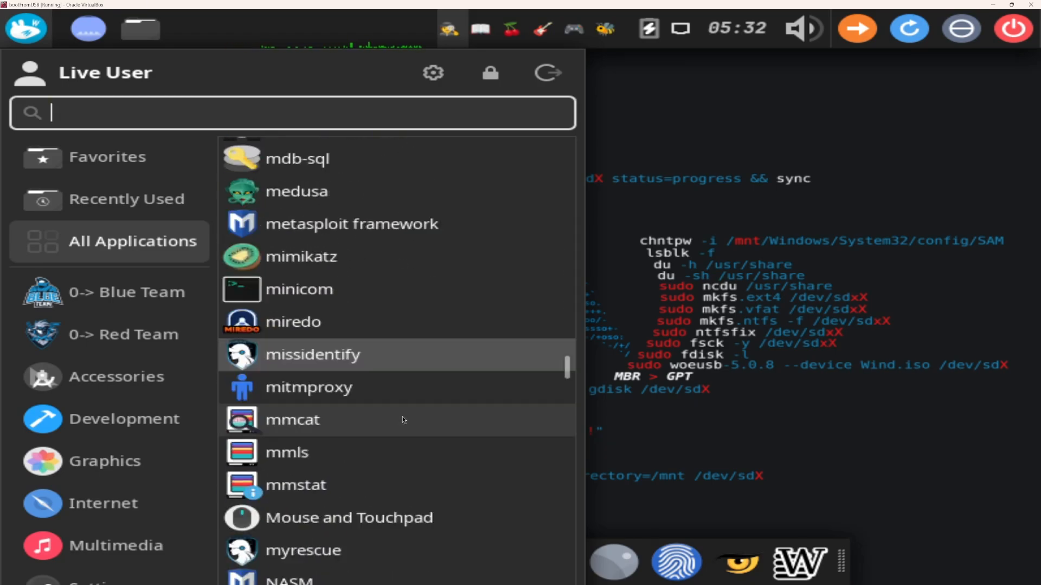
{"action": "scroll", "scroll_direction": "down", "scroll_amount": 3}
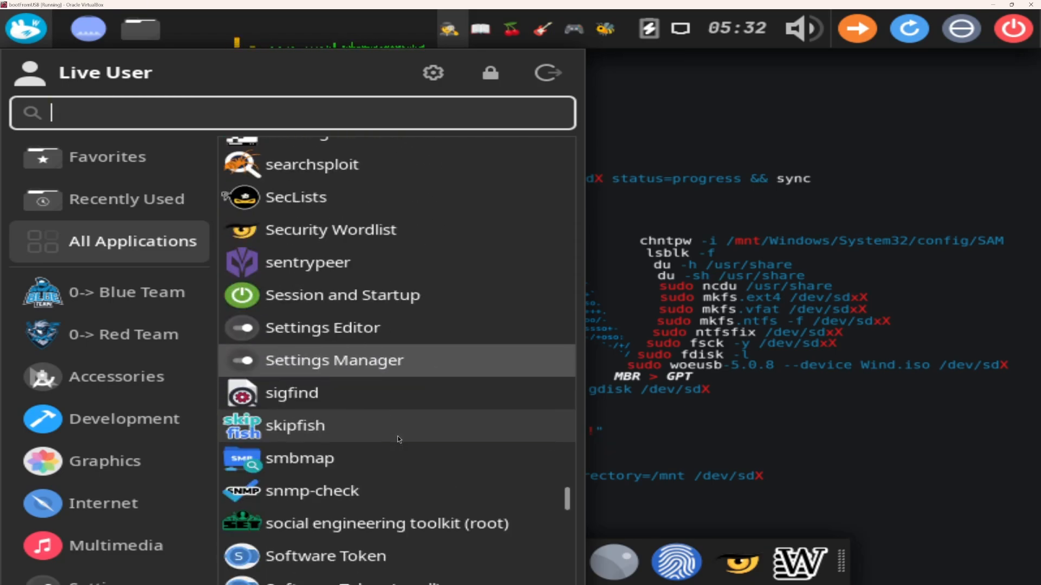
{"action": "scroll", "scroll_direction": "down", "scroll_amount": 3}
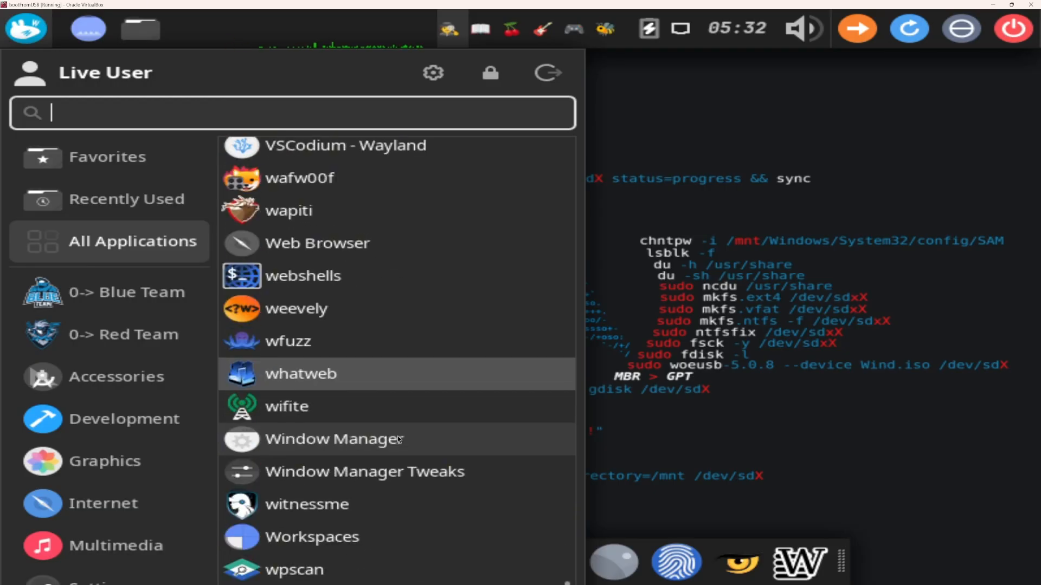
{"action": "left_click", "coordinate": [122, 292]}
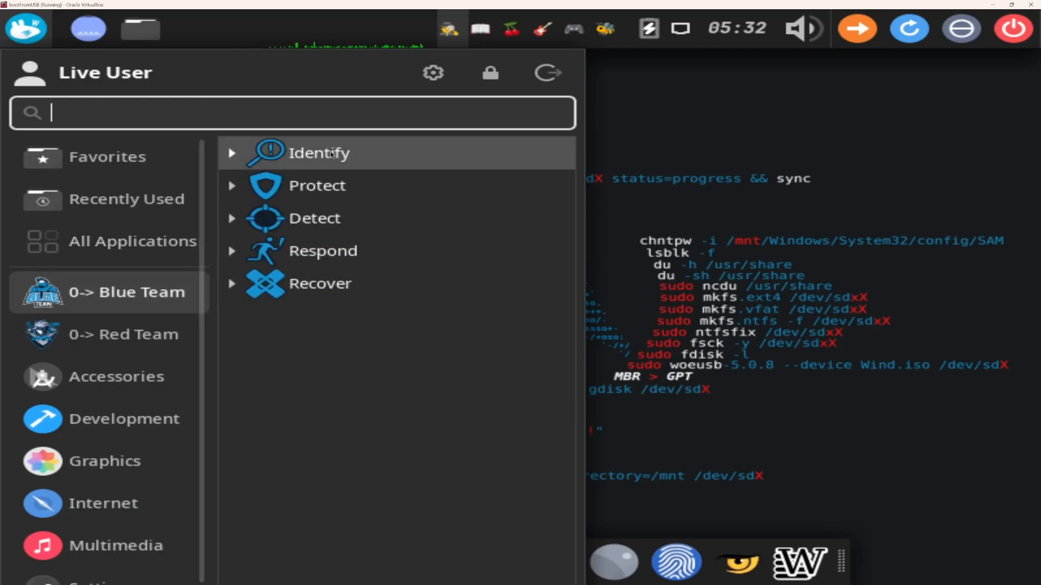
{"action": "mouse_move", "coordinate": [323, 250]}
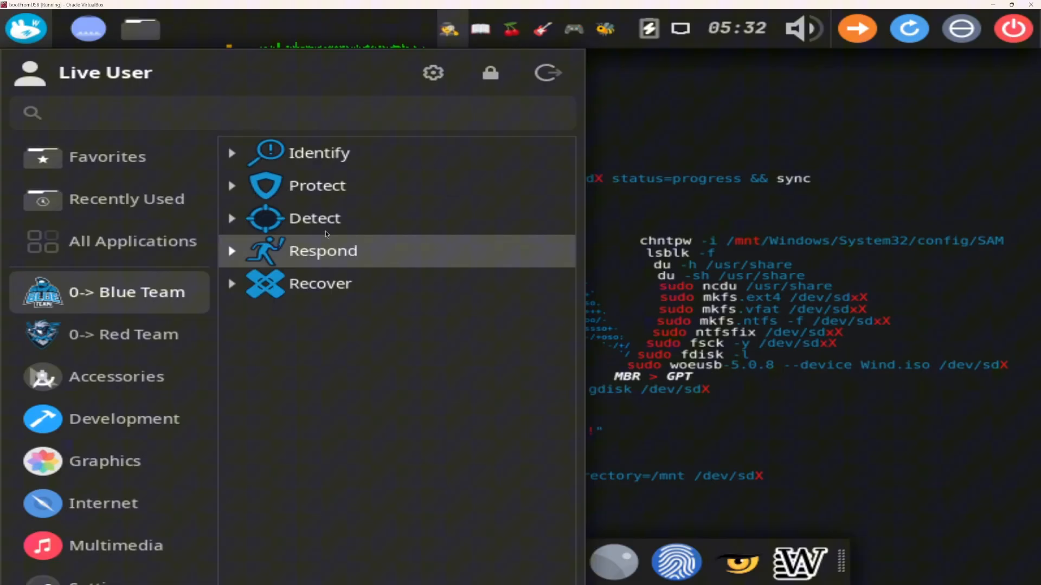
{"action": "mouse_move", "coordinate": [320, 283]}
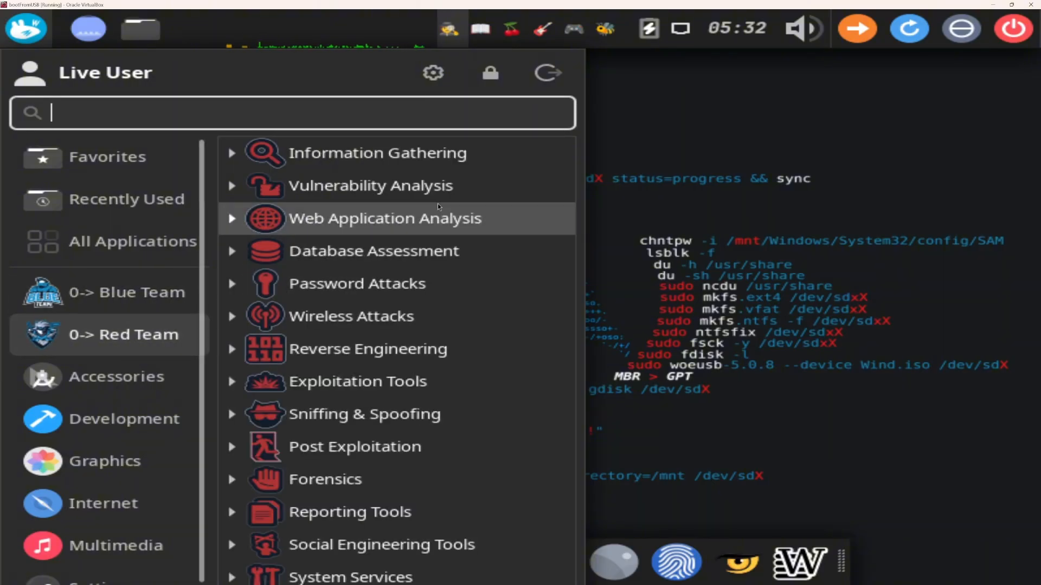
Expand and collapse Web Application Analysis, then expand the Wireless Attacks tools in Athena's Red Team menu
{"action": "left_click", "coordinate": [377, 152]}
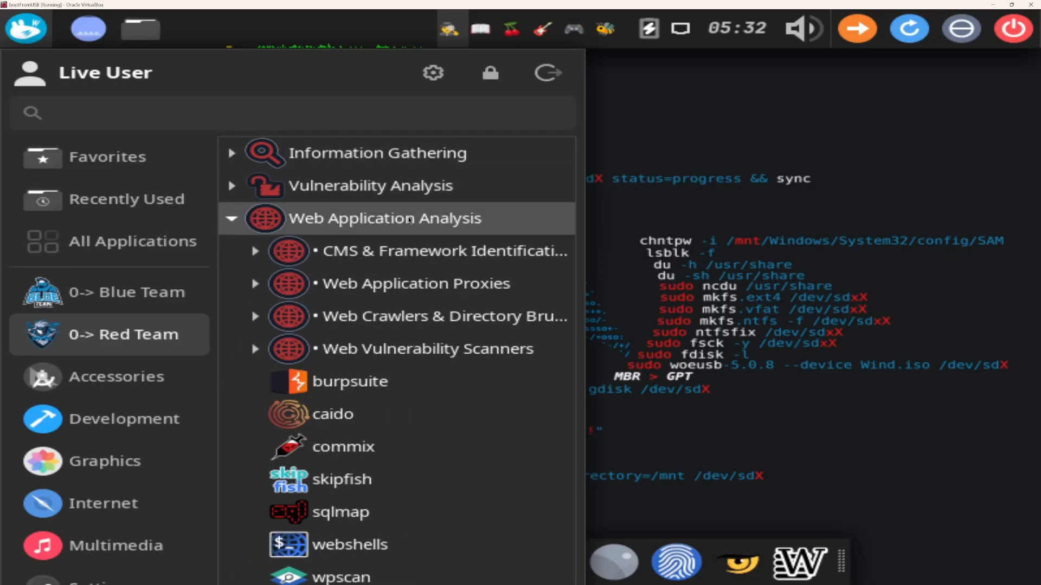
{"action": "left_click", "coordinate": [384, 218]}
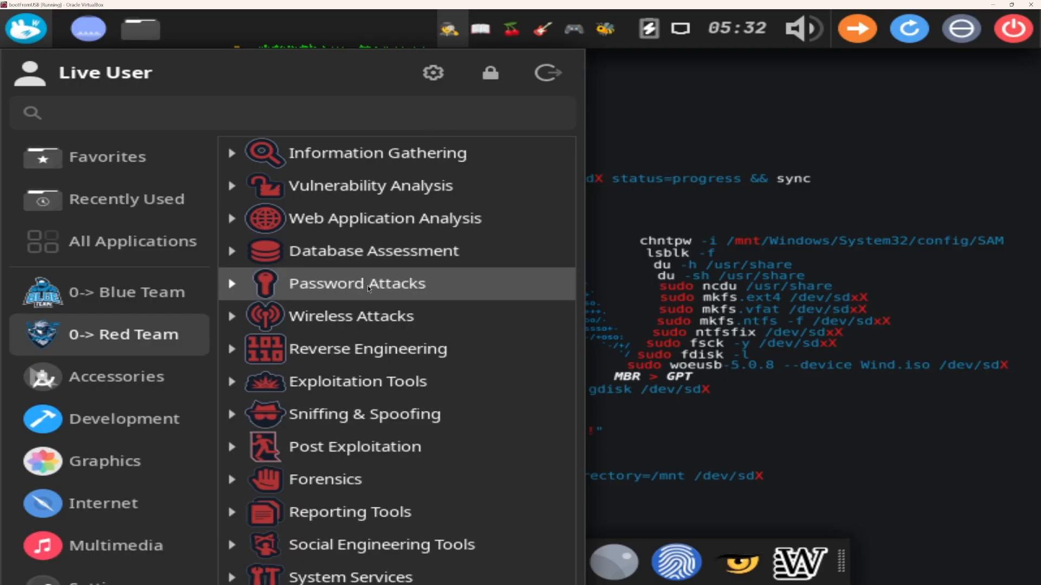
{"action": "left_click", "coordinate": [350, 315]}
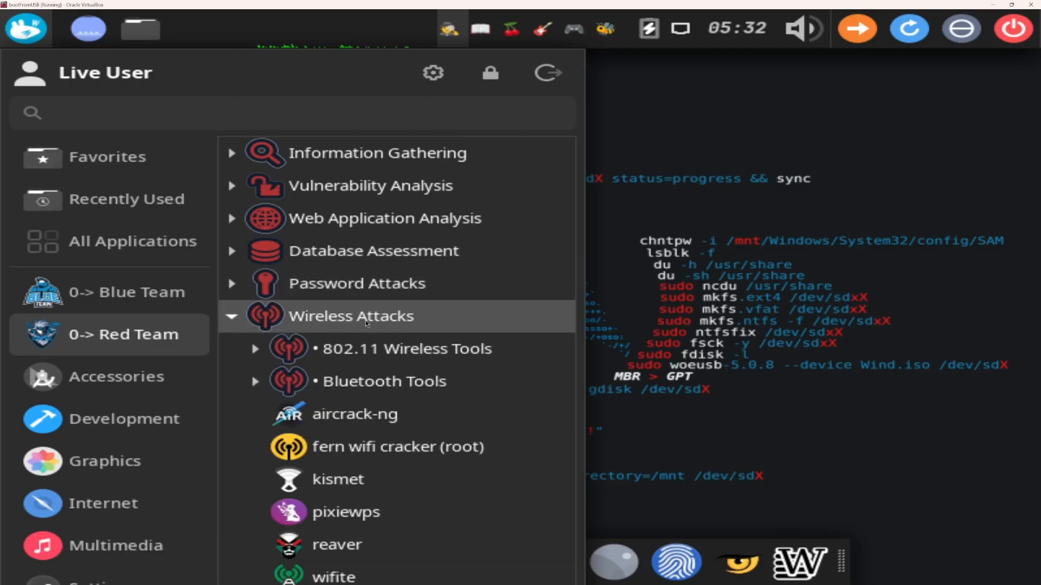
{"action": "scroll", "scroll_direction": "down", "scroll_amount": 3}
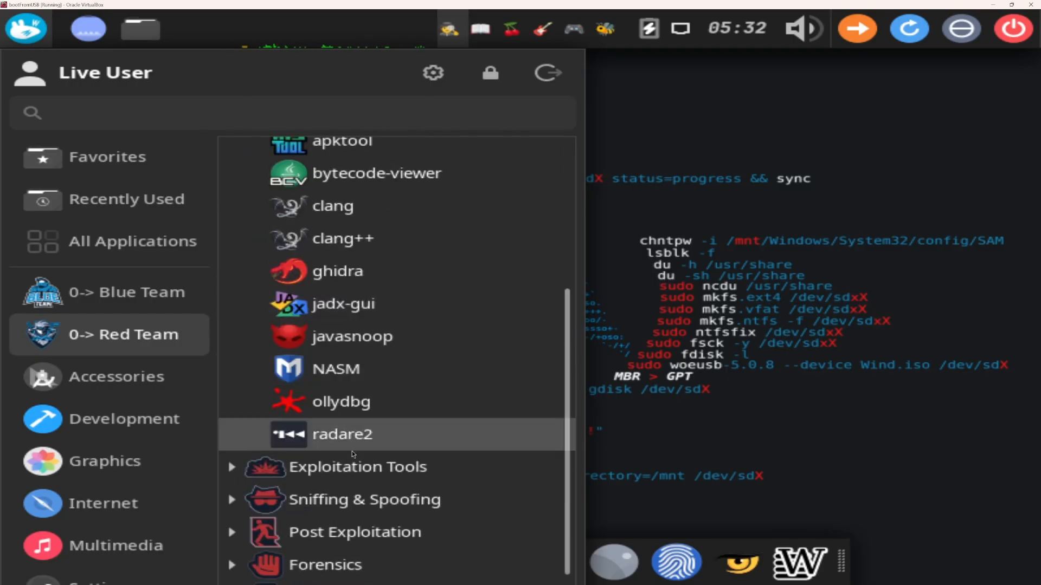
{"action": "scroll", "scroll_direction": "down", "scroll_amount": 3}
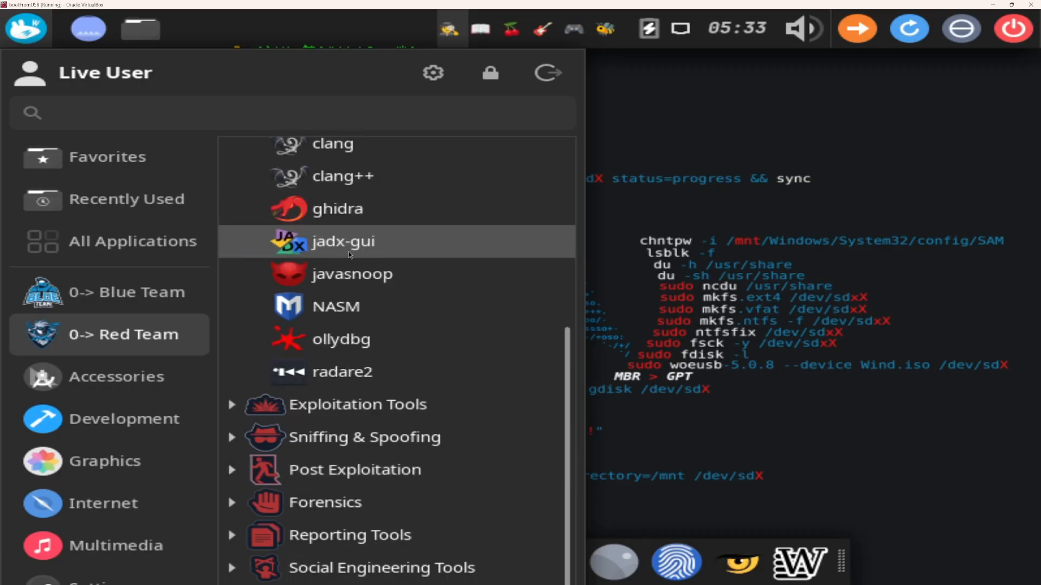
Expand the Sniffing & Spoofing and Forensics tool groups and look through them
{"action": "left_click", "coordinate": [356, 404]}
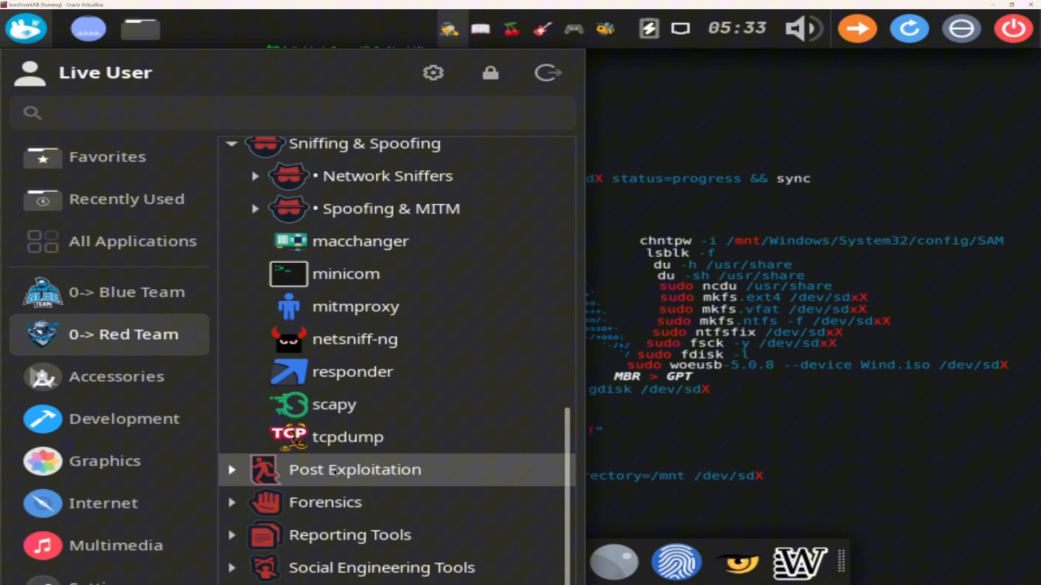
{"action": "left_click", "coordinate": [325, 502]}
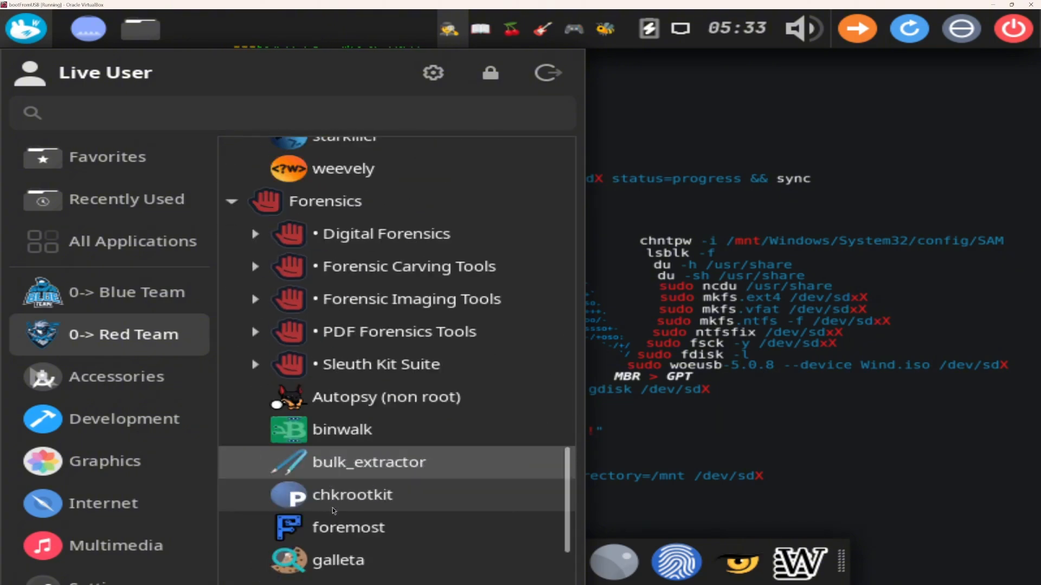
{"action": "scroll", "scroll_direction": "down", "scroll_amount": 3}
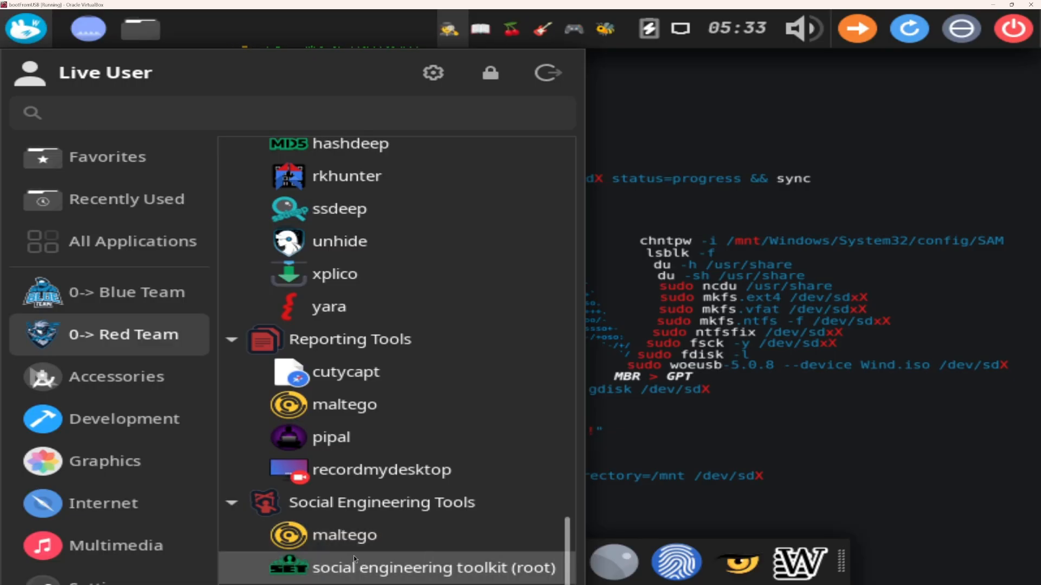
{"action": "scroll", "scroll_direction": "up", "scroll_amount": 3}
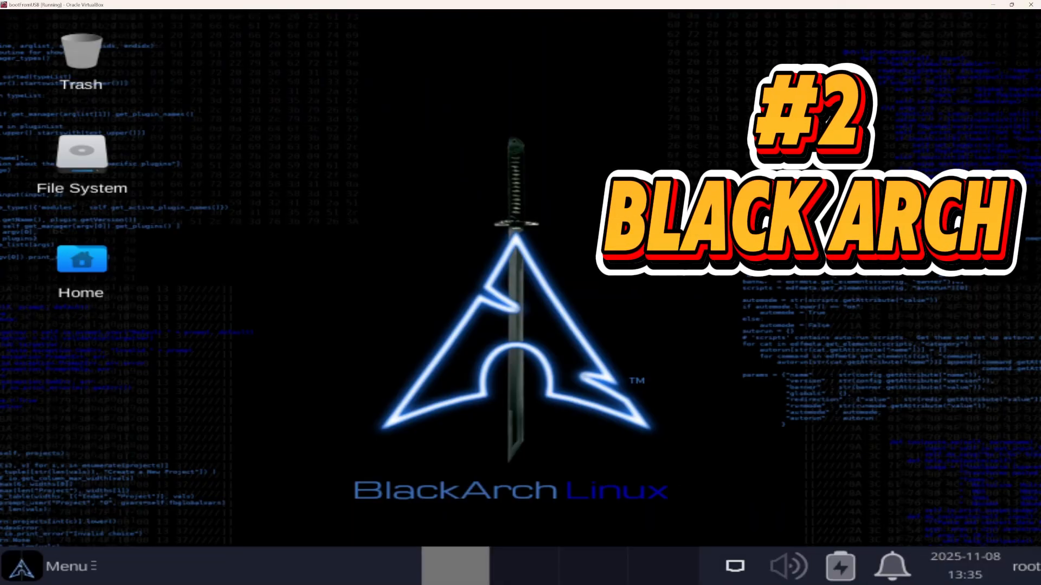
Bring up BlackArch's desktop context menu and its Applications submenu showing the Cracker and Multimedia categories
{"action": "right_click", "coordinate": [191, 112]}
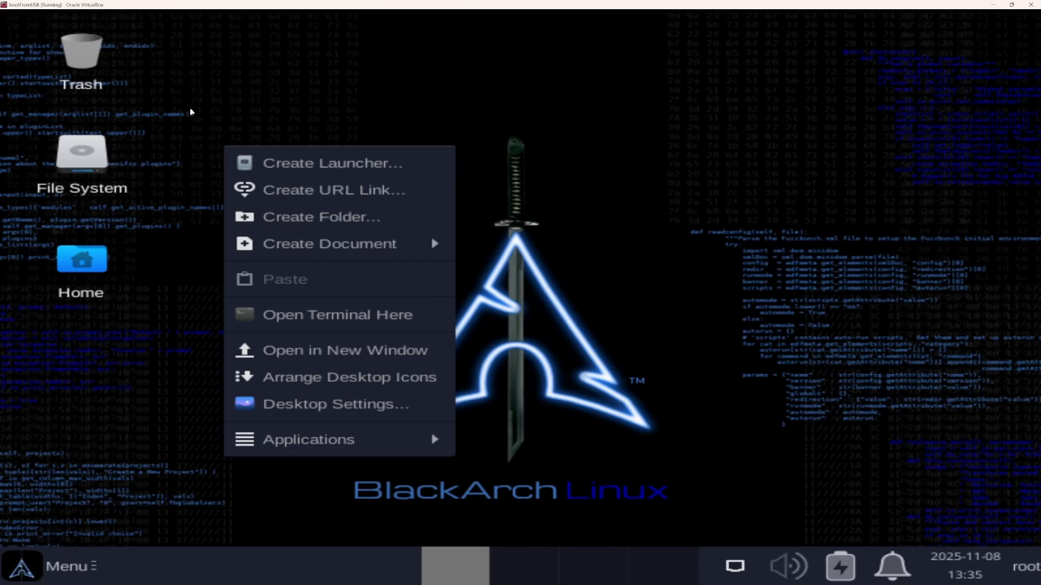
{"action": "left_click", "coordinate": [308, 439]}
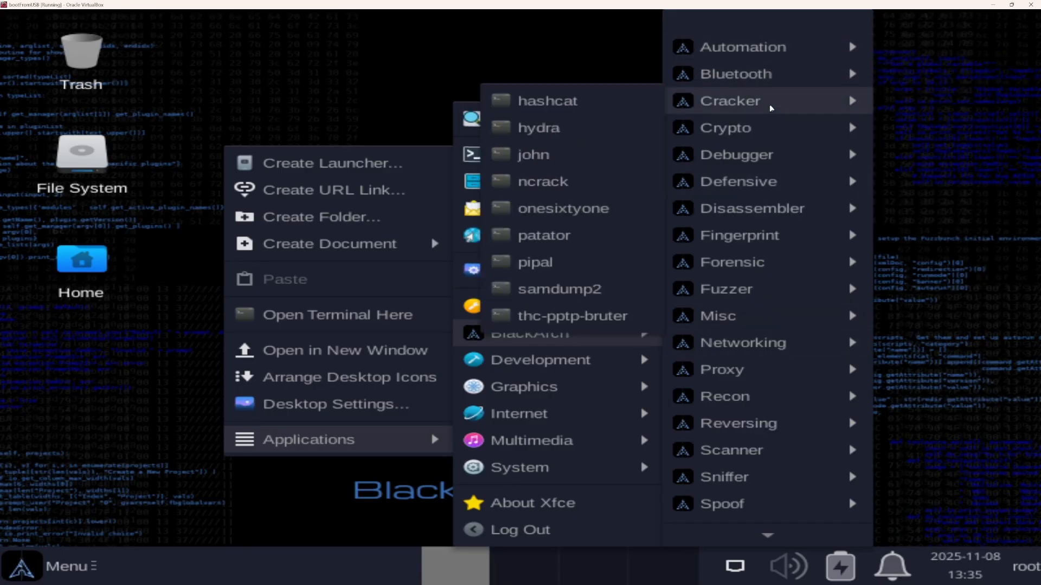
{"action": "mouse_move", "coordinate": [764, 154]}
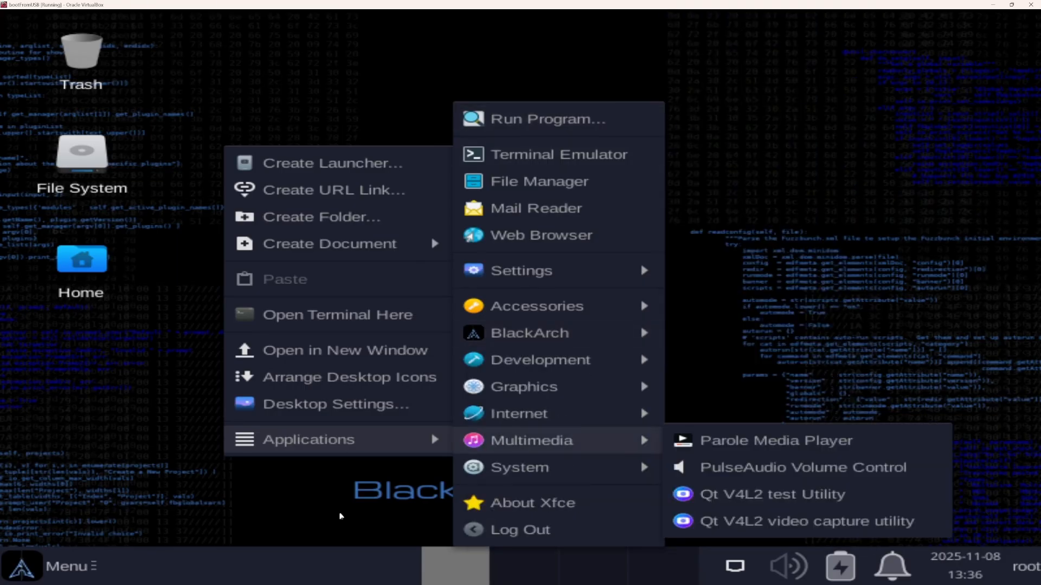
Look through BlackArch's main menu, its full application list and tool categories, then reopen the desktop application menu
{"action": "left_click", "coordinate": [59, 566]}
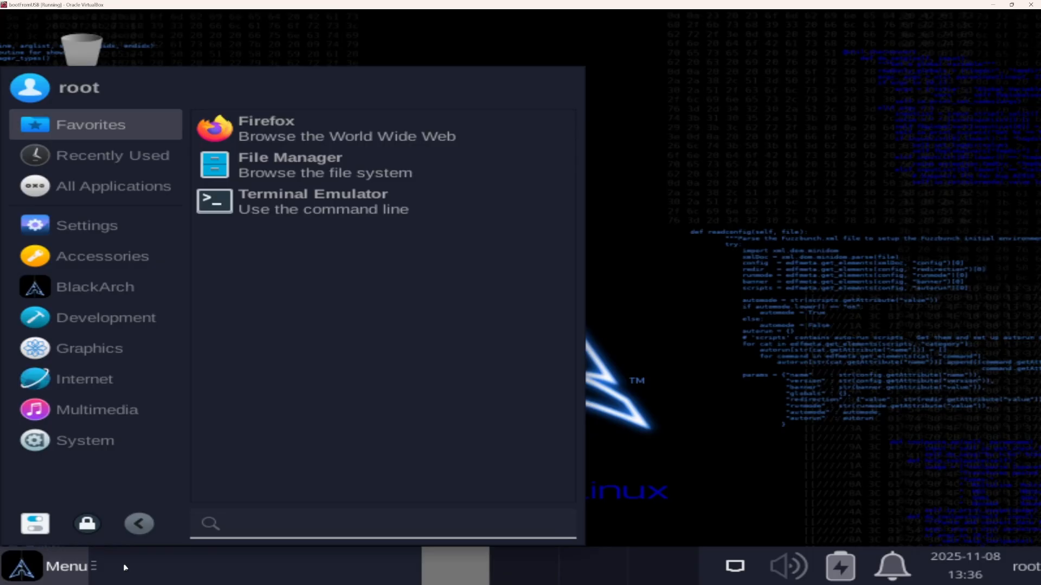
{"action": "left_click", "coordinate": [112, 185]}
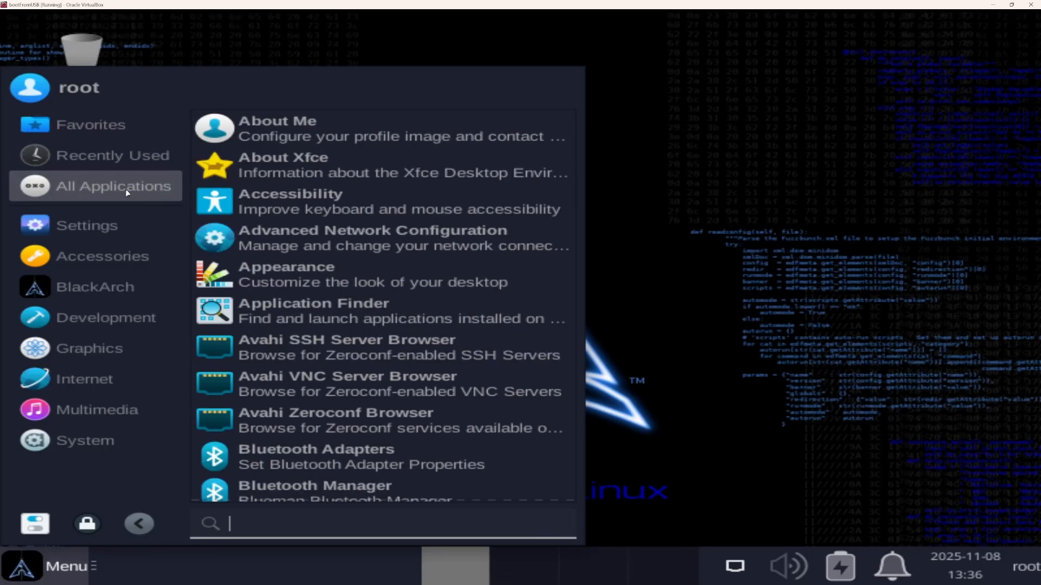
{"action": "left_click", "coordinate": [96, 286]}
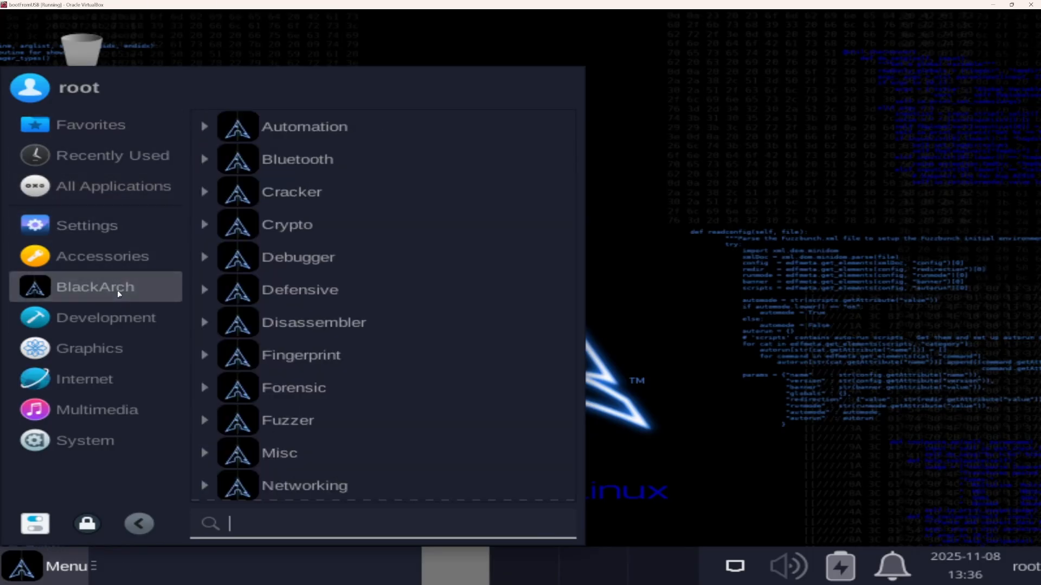
{"action": "scroll", "scroll_direction": "down", "scroll_amount": 3}
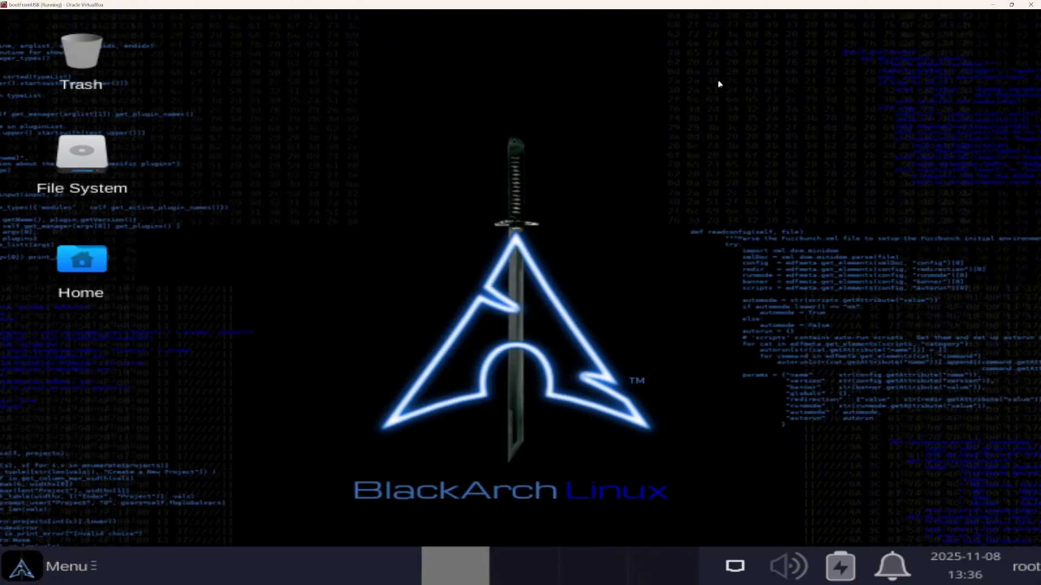
{"action": "right_click", "coordinate": [22, 566]}
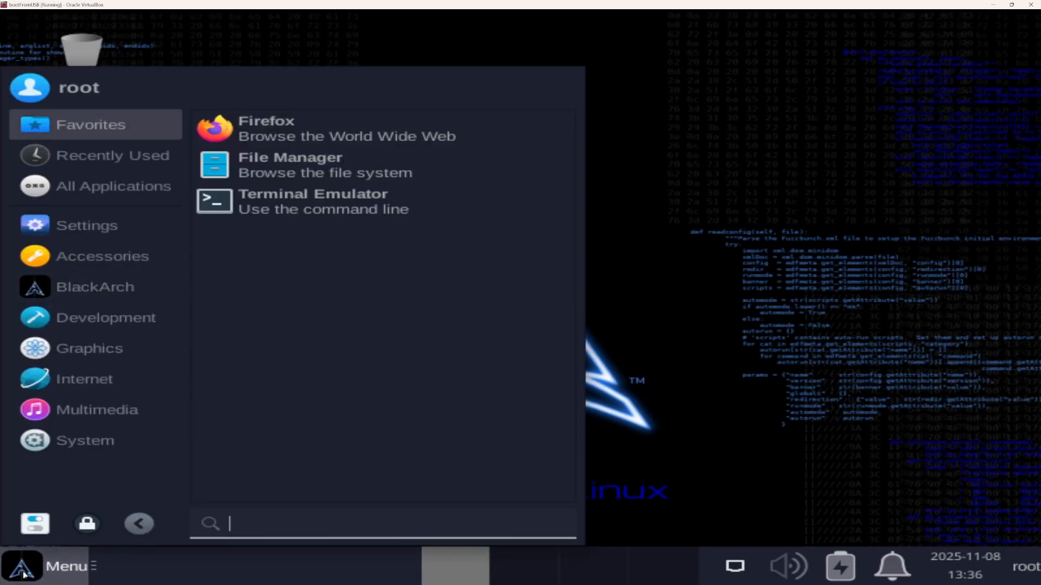
{"action": "mouse_move", "coordinate": [139, 524]}
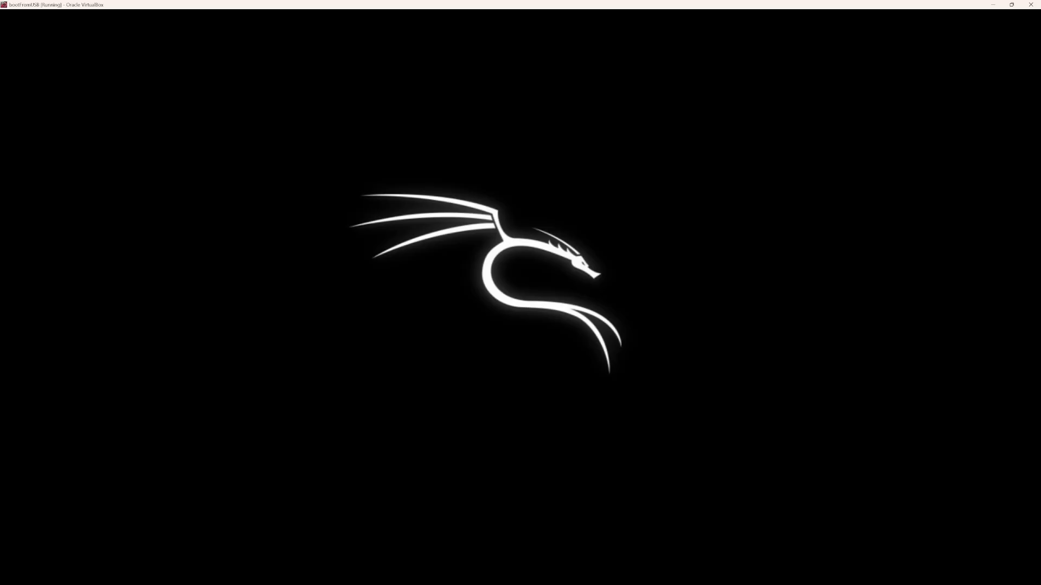
Browse Kali's Information Gathering, Vulnerability Analysis and Reverse Engineering categories in the application menu
{"action": "left_click", "coordinate": [21, 25]}
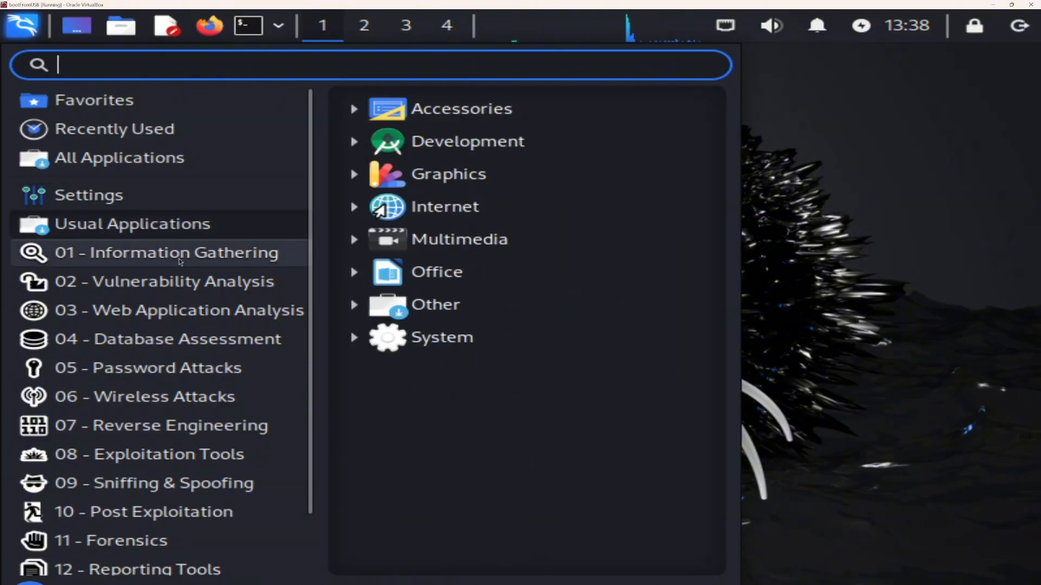
{"action": "left_click", "coordinate": [166, 253]}
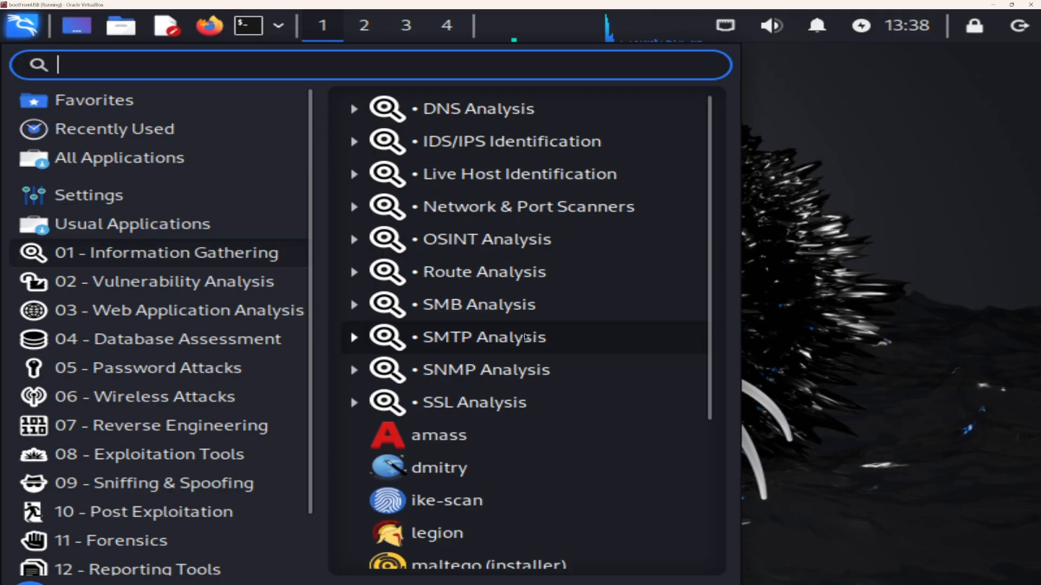
{"action": "left_click", "coordinate": [162, 280]}
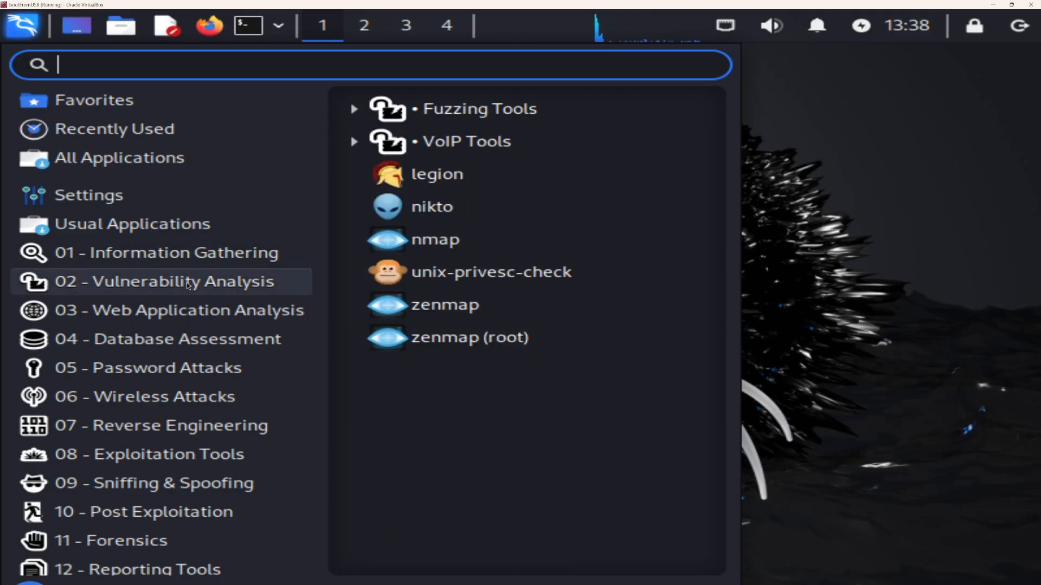
{"action": "left_click", "coordinate": [179, 310]}
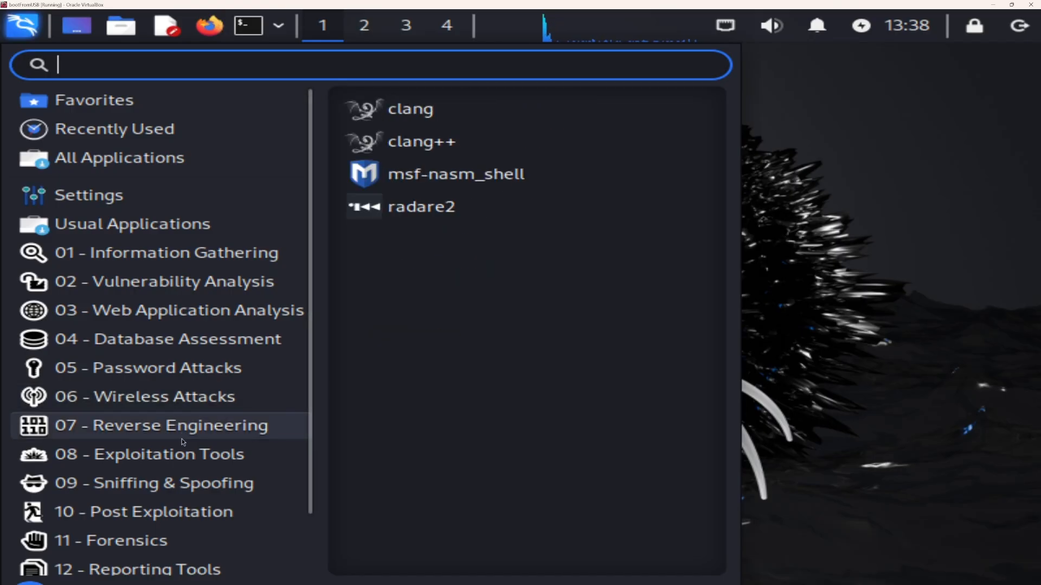
View the Social Engineering Tools and the Kali & OffSec Links shortcuts
{"action": "left_click", "coordinate": [153, 483]}
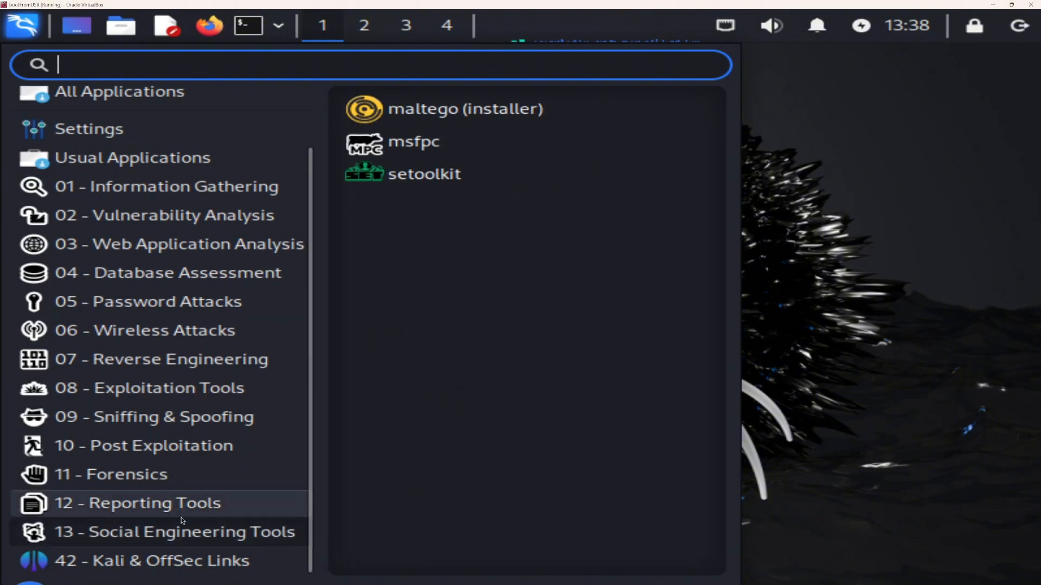
{"action": "mouse_move", "coordinate": [182, 531]}
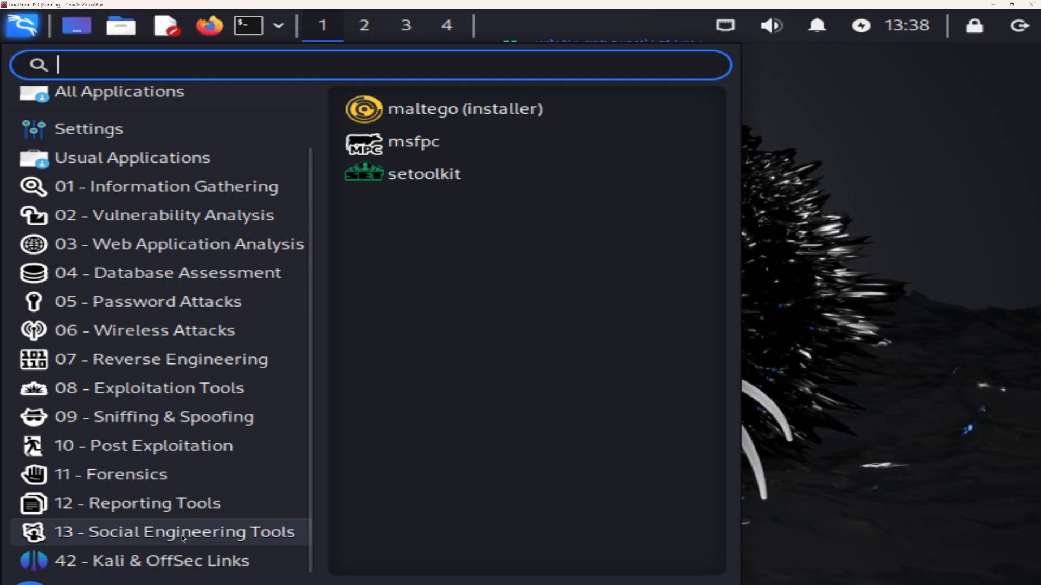
{"action": "left_click", "coordinate": [151, 560]}
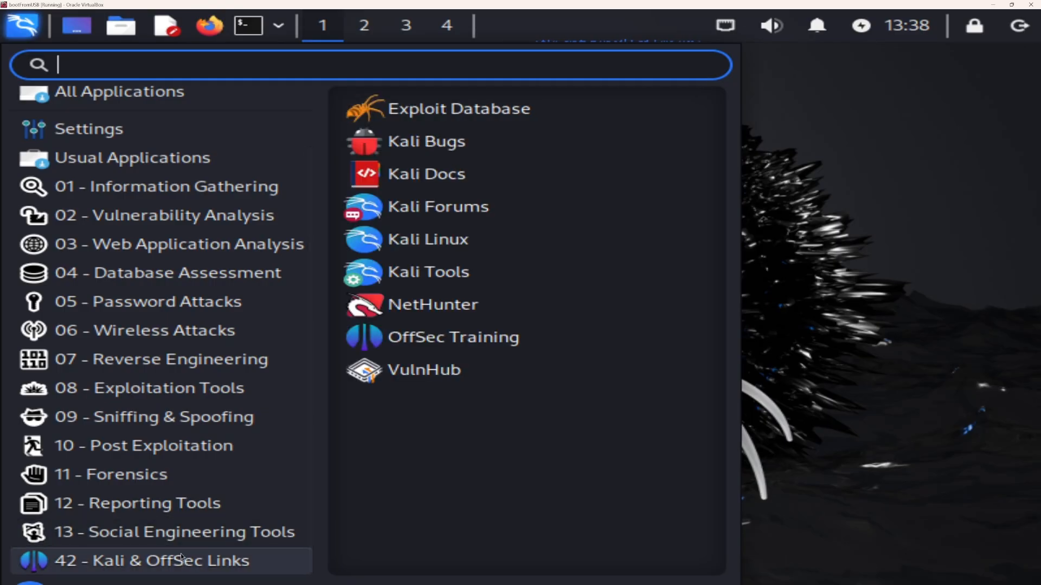
Scroll Kali's All Applications list from A down to V
{"action": "left_click", "coordinate": [120, 91]}
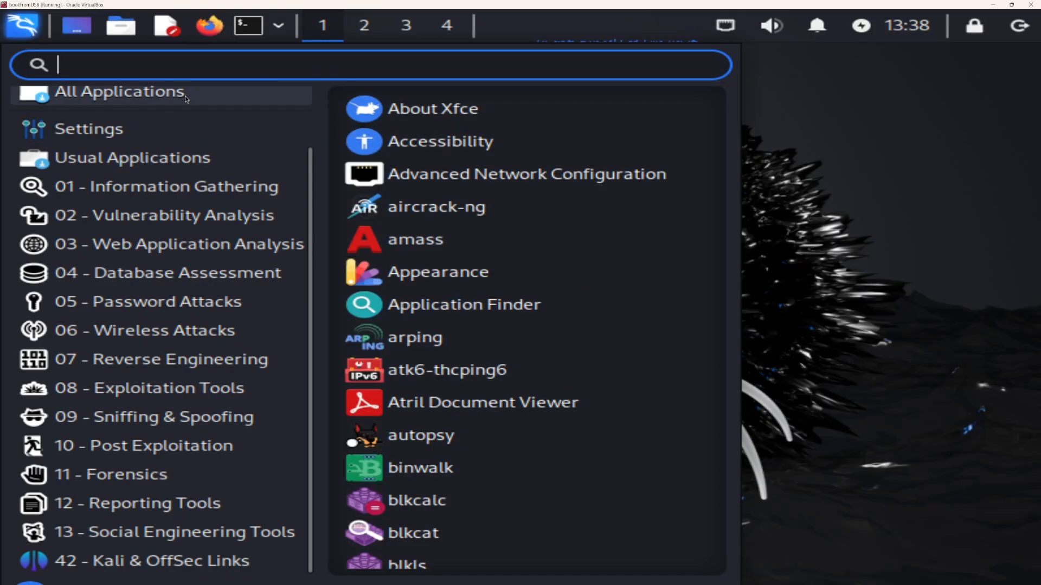
{"action": "scroll", "scroll_direction": "down", "scroll_amount": 3}
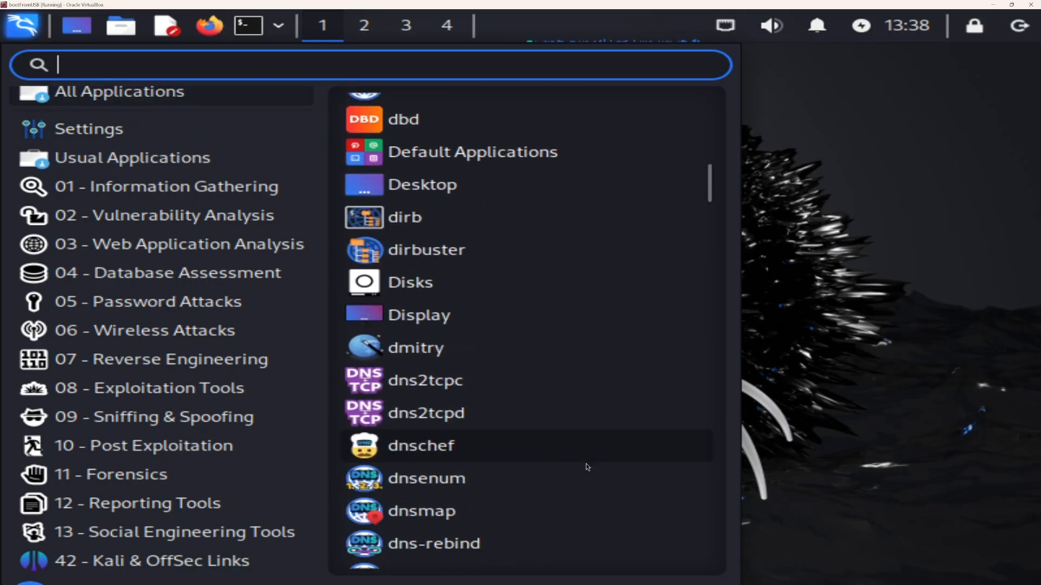
{"action": "scroll", "scroll_direction": "down", "scroll_amount": 3}
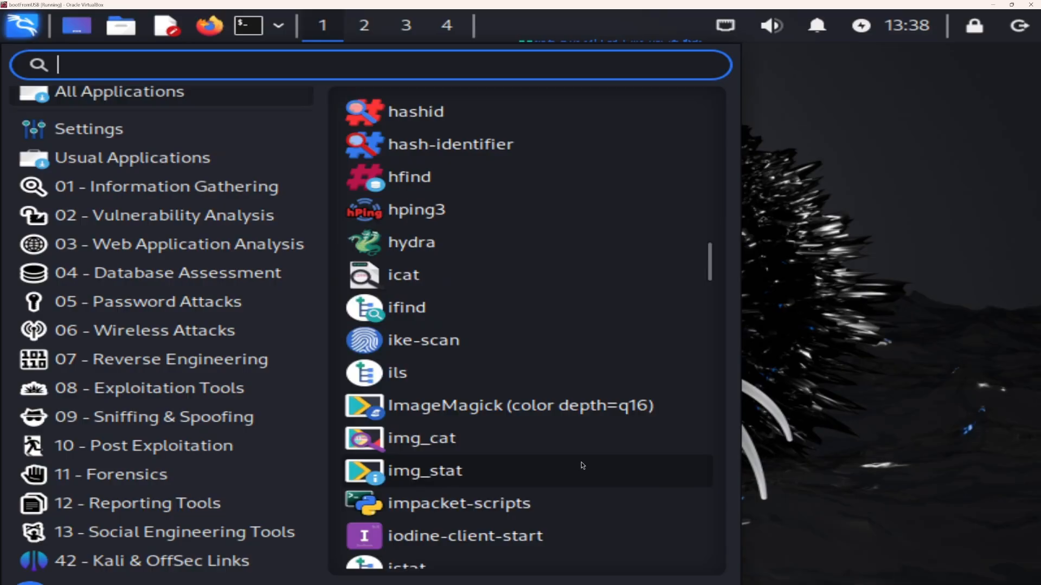
{"action": "scroll", "scroll_direction": "down", "scroll_amount": 3}
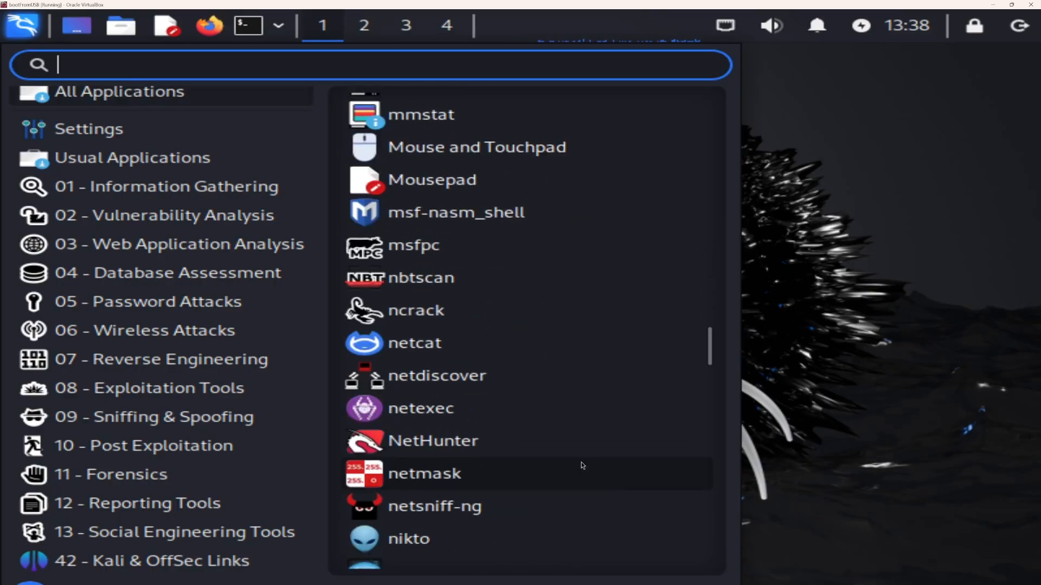
{"action": "scroll", "scroll_direction": "down", "scroll_amount": 3}
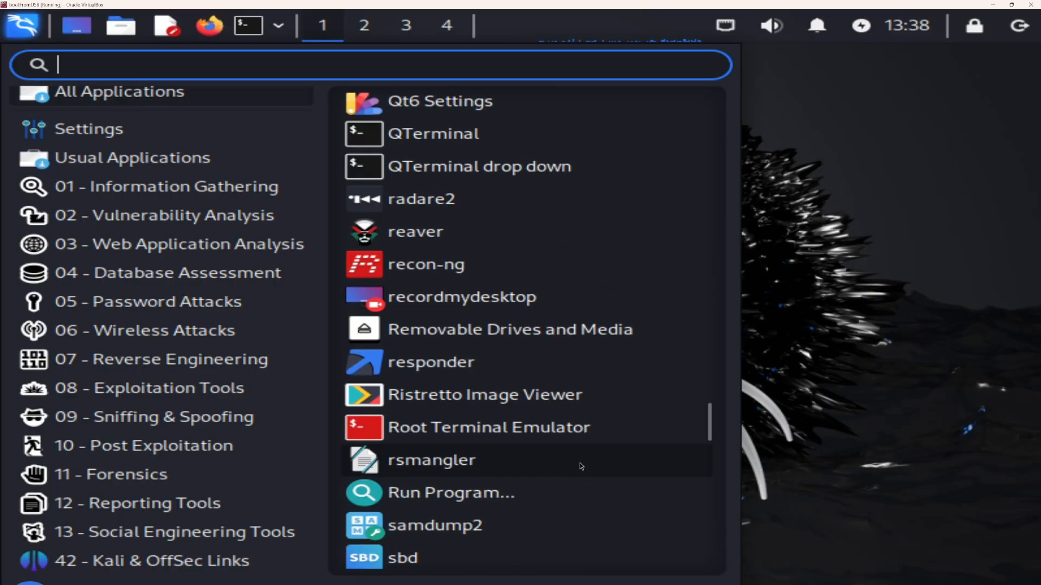
{"action": "scroll", "scroll_direction": "down", "scroll_amount": 3}
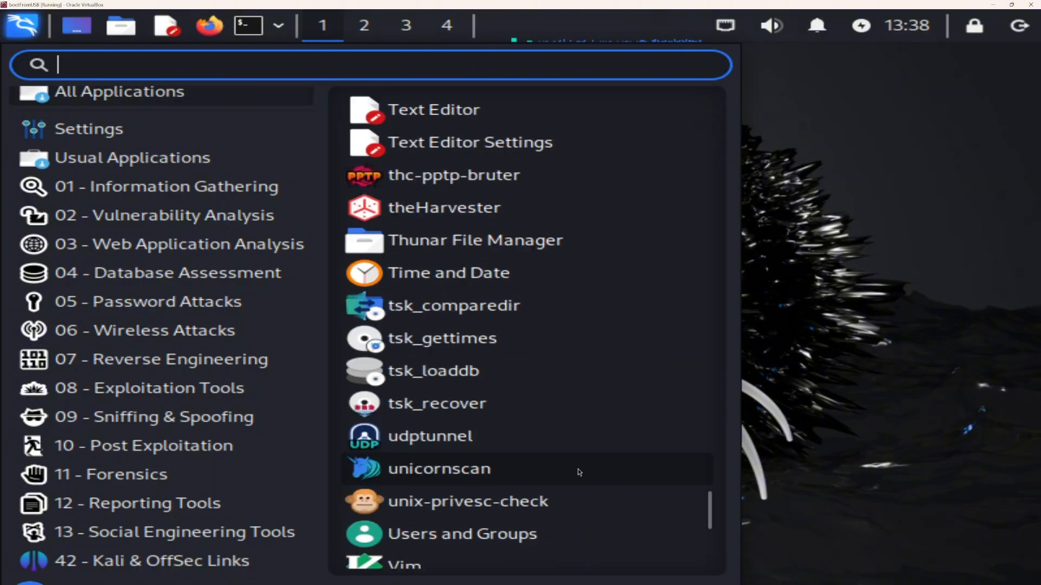
{"action": "scroll", "scroll_direction": "down", "scroll_amount": 3}
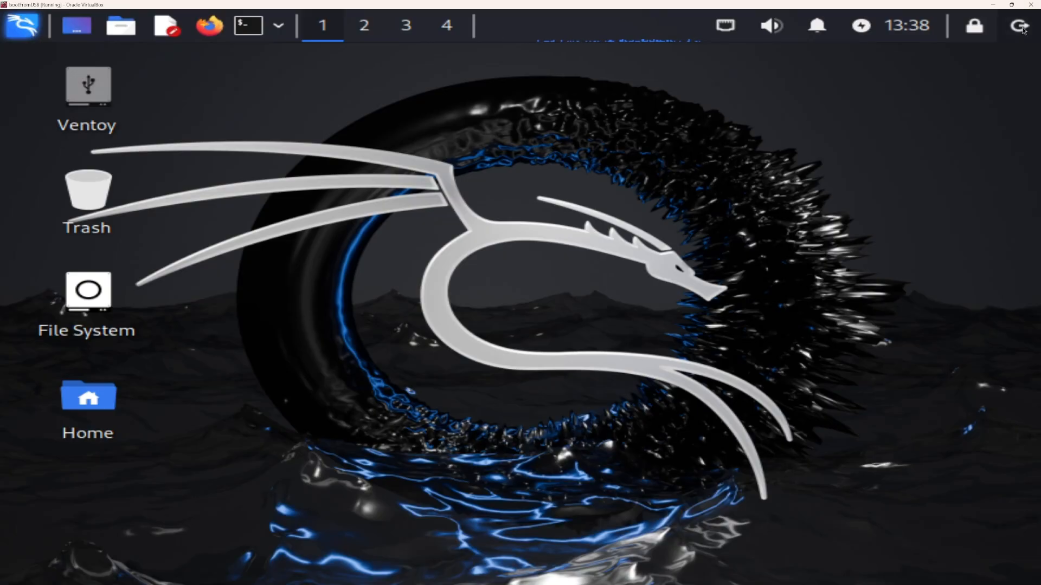
Restart the Kali live system from the panel's power options so the VM returns to the Ventoy boot menu
{"action": "left_click", "coordinate": [1018, 25]}
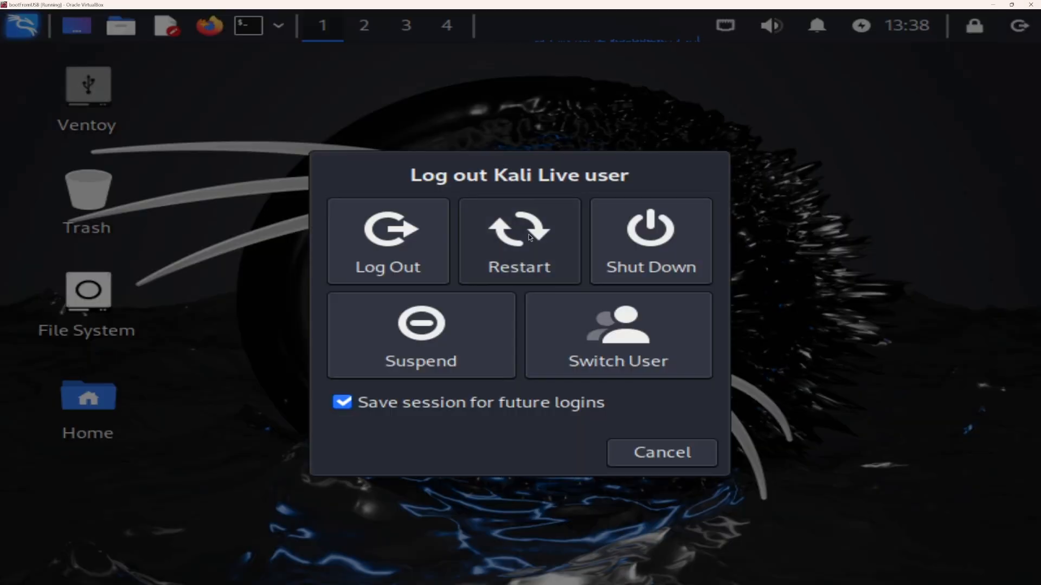
{"action": "left_click", "coordinate": [520, 241]}
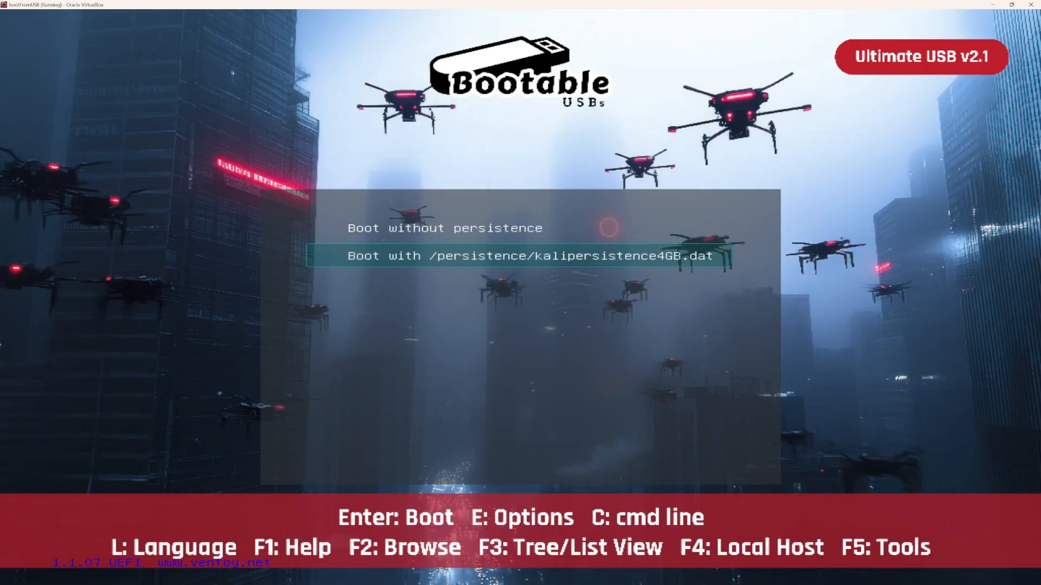
Boot Kali with persistence, then reach Desktop Settings from the desktop context menu
{"action": "key", "text": "Return"}
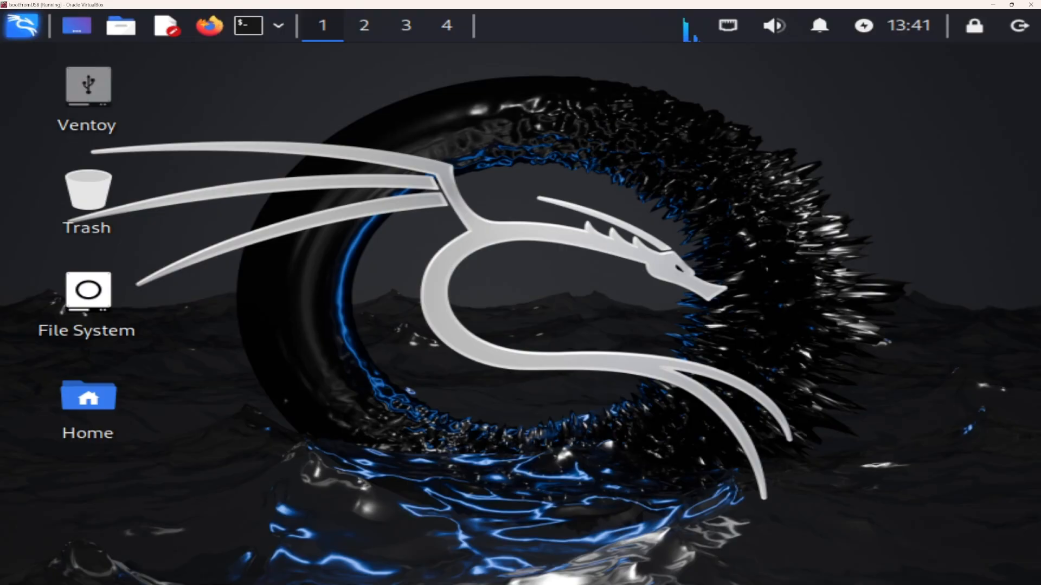
{"action": "right_click", "coordinate": [327, 284]}
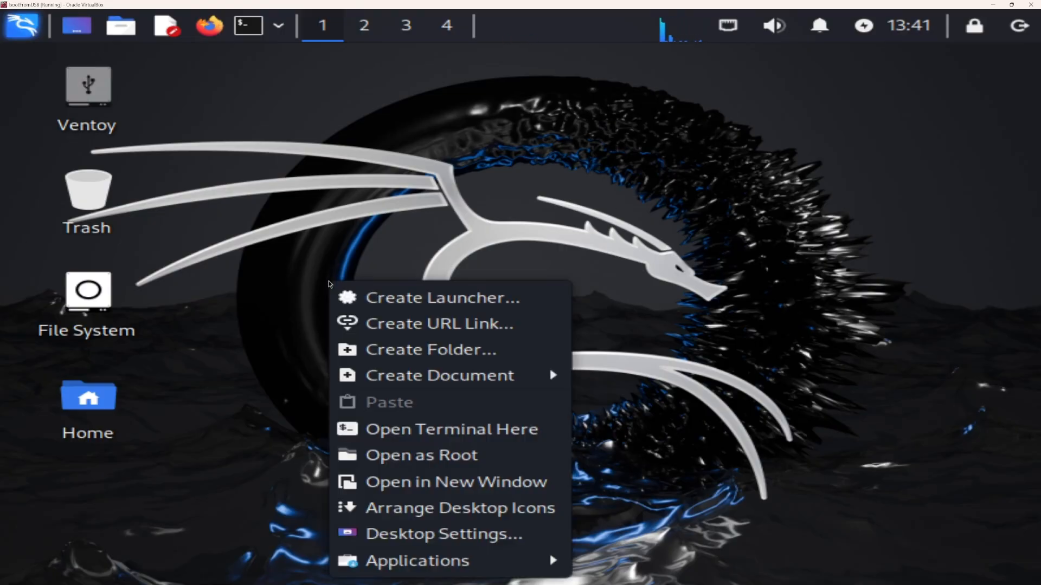
{"action": "left_click", "coordinate": [442, 533]}
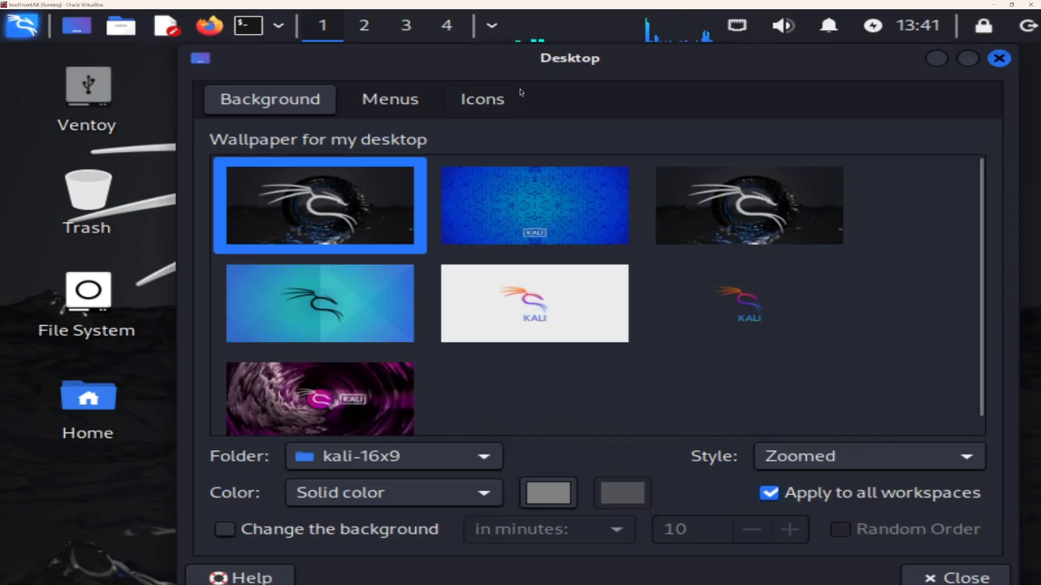